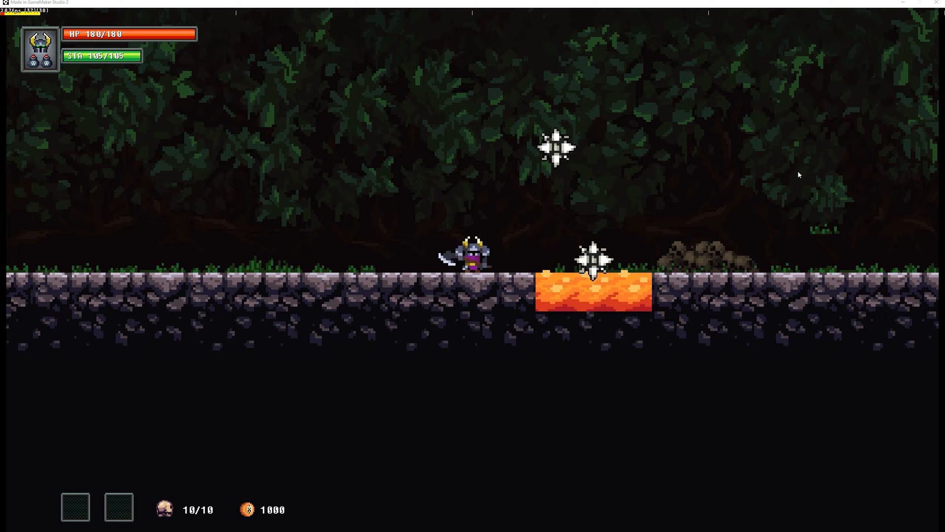
mouse_move(576, 16)
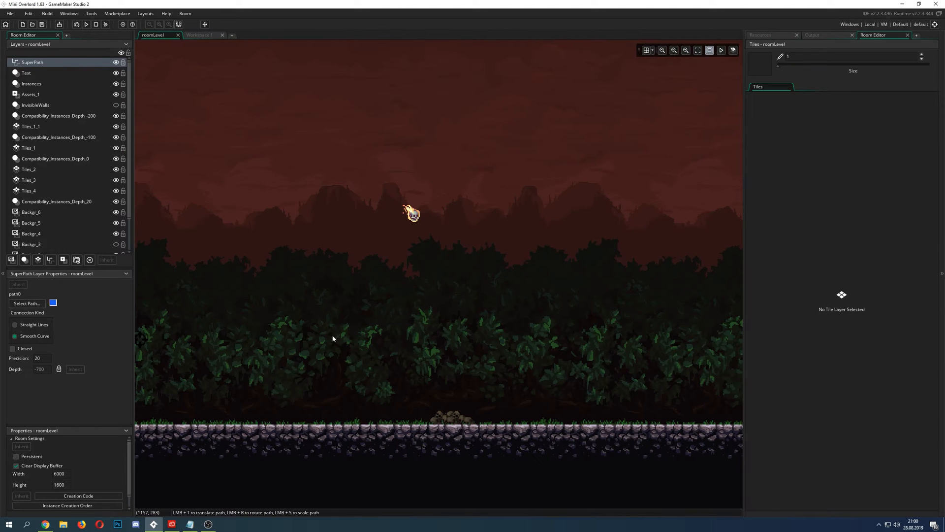
mouse_move(101, 89)
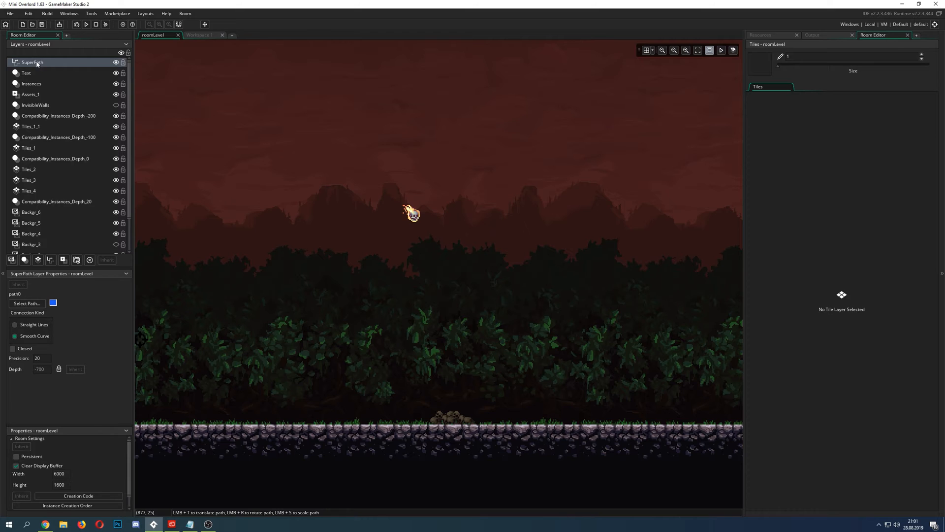
mouse_move(50, 260)
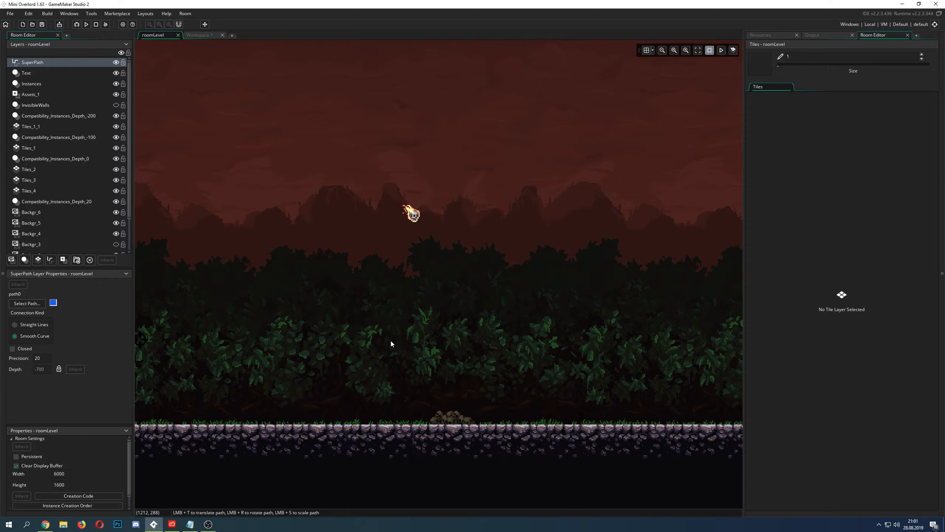
mouse_move(392, 245)
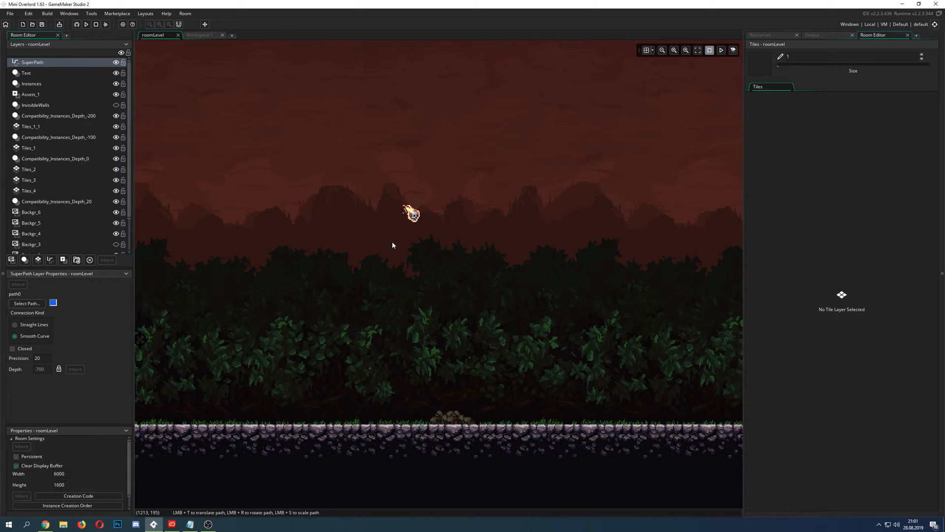
mouse_move(217, 232)
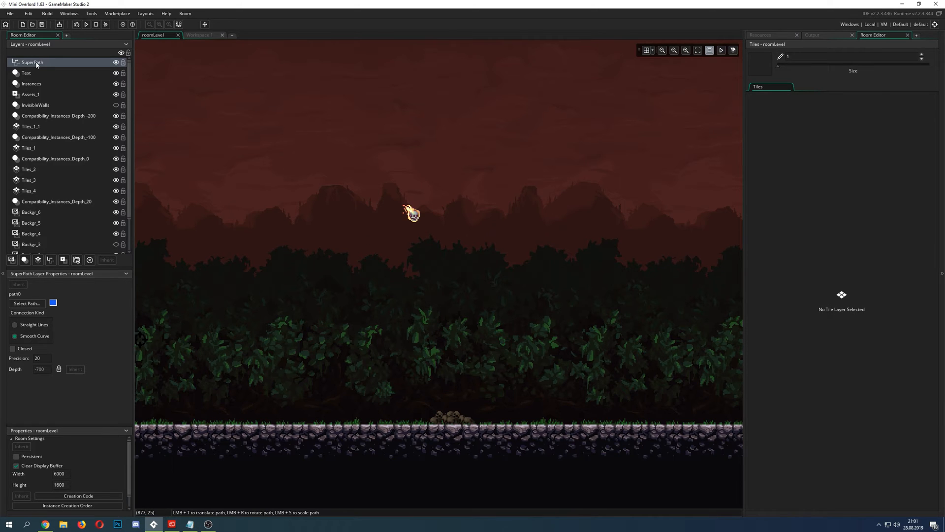
mouse_move(355, 242)
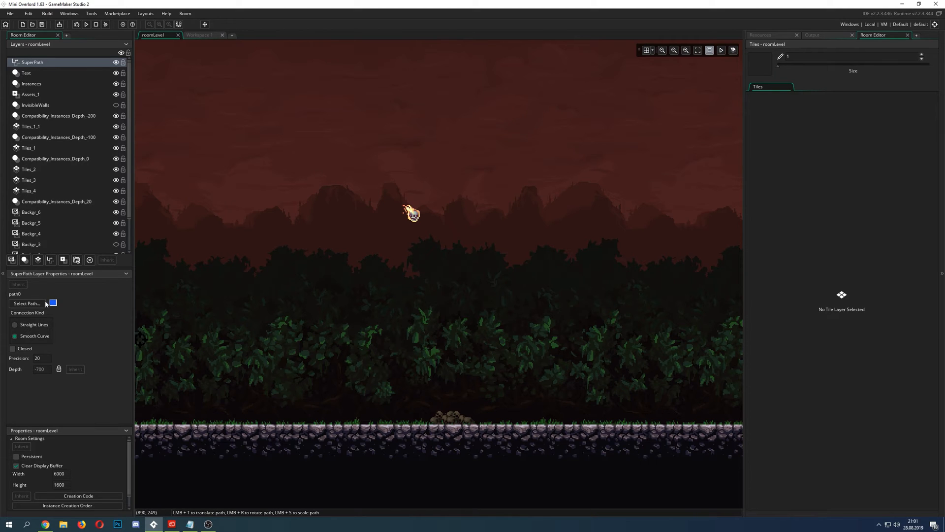
Assign path0 to the SuperPath layer so its curve shows across the room
left_click(26, 303)
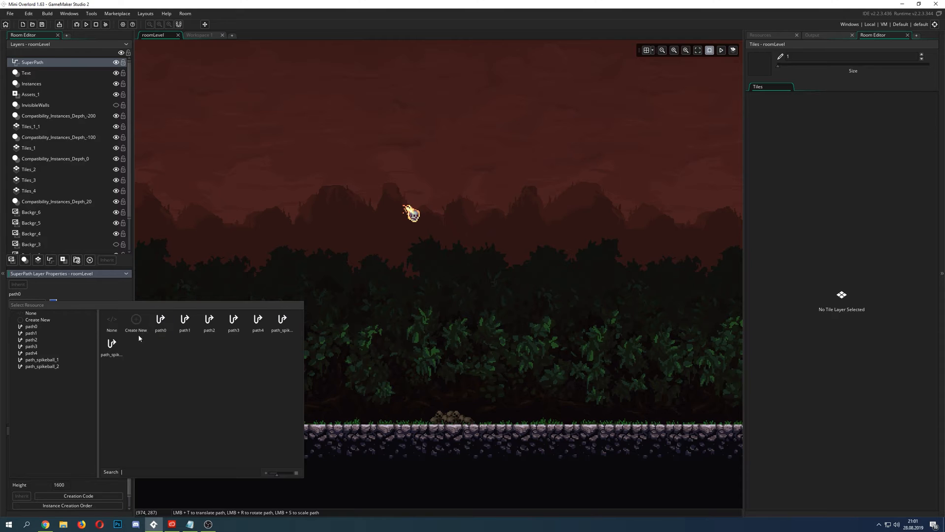
mouse_move(136, 319)
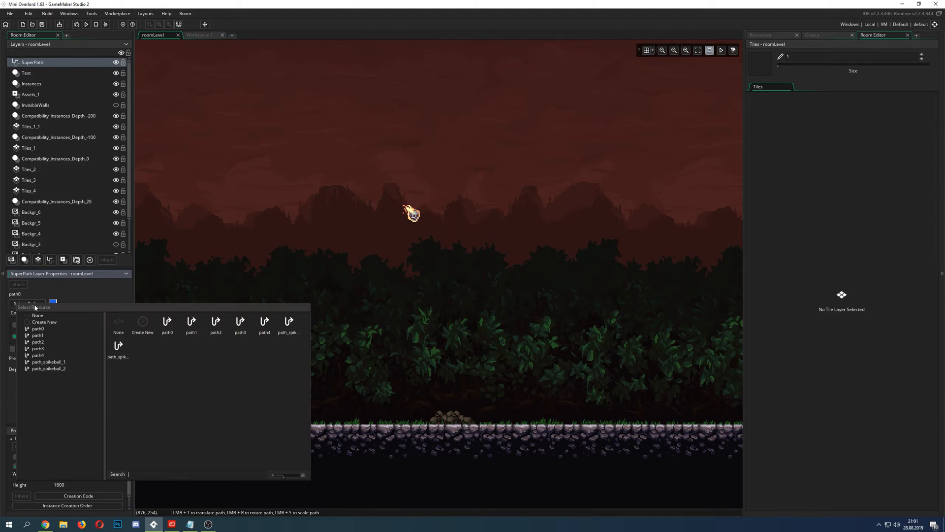
mouse_move(171, 339)
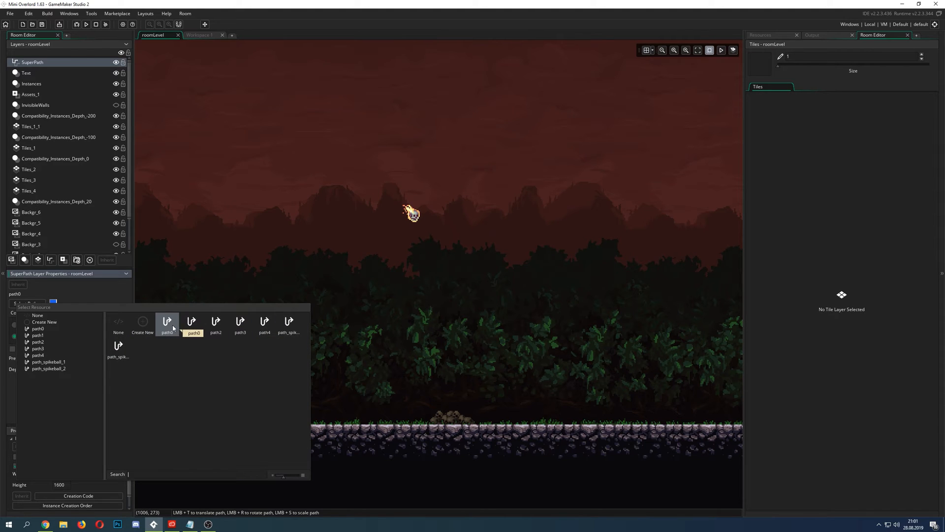
mouse_move(171, 324)
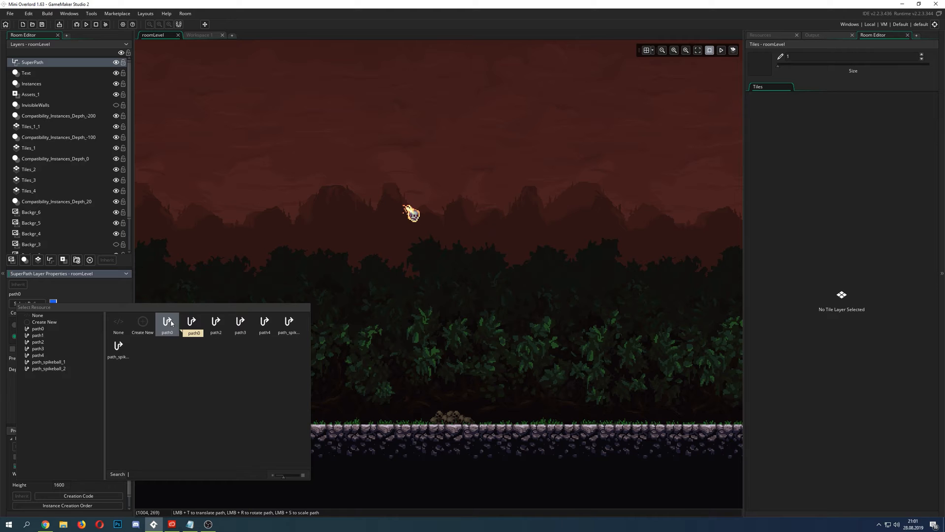
left_click(167, 322)
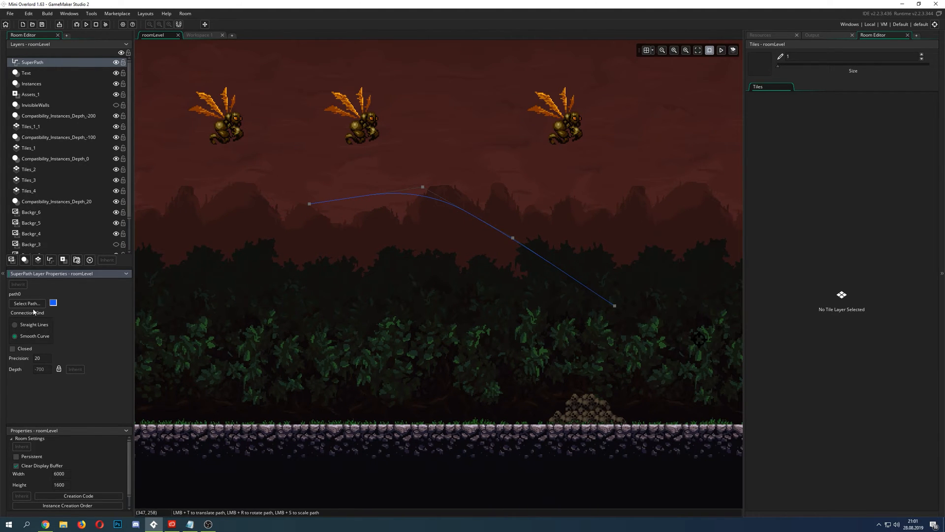
mouse_move(60, 289)
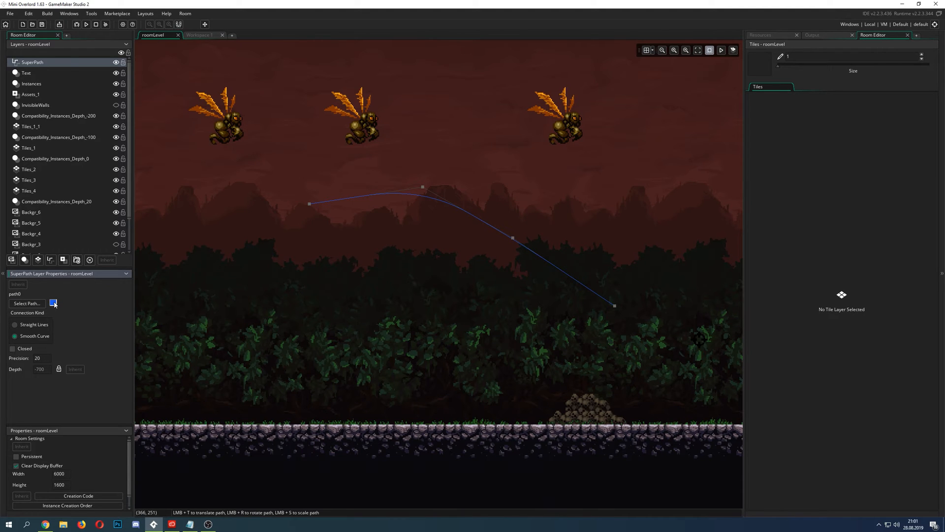
Change the path layer's line colour from blue to red
left_click(53, 302)
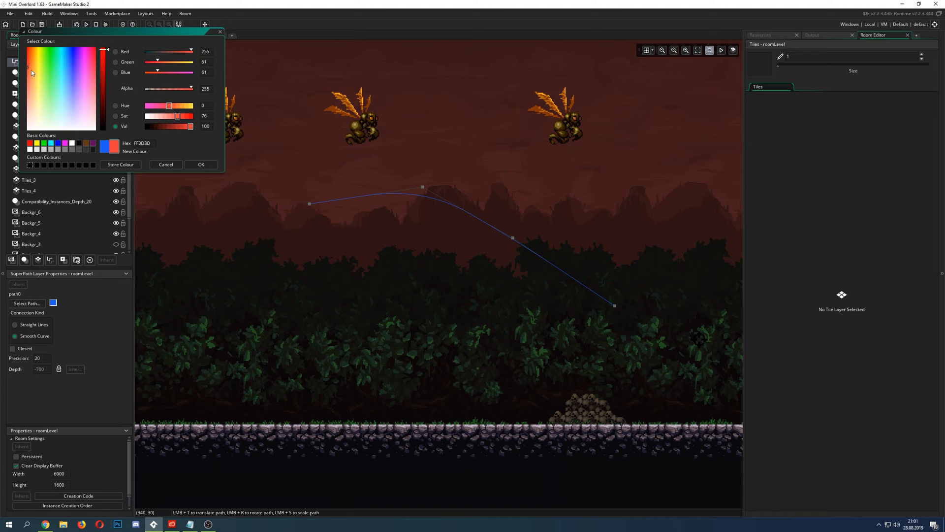
left_click(201, 164)
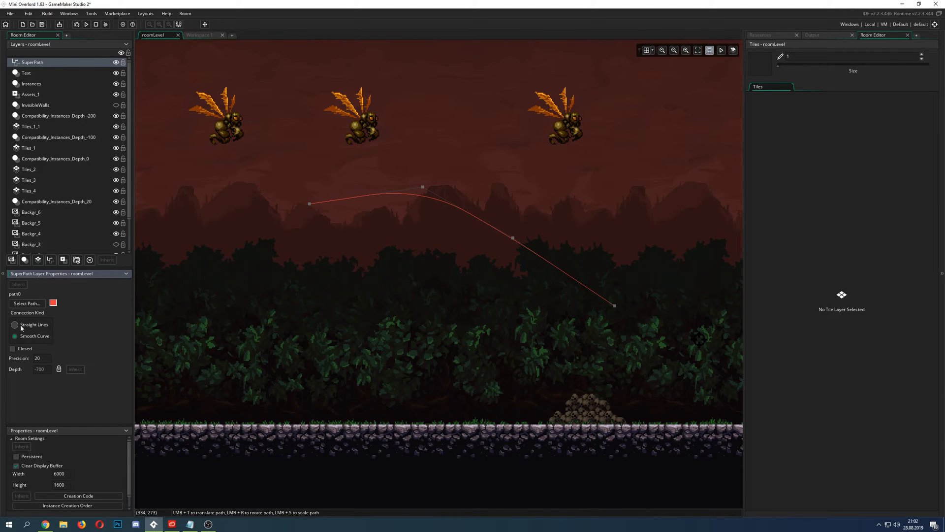
mouse_move(324, 213)
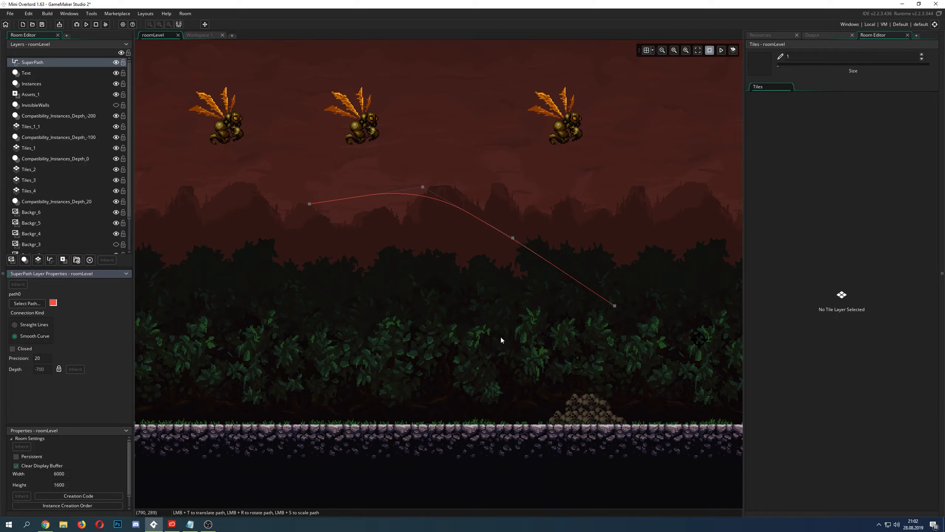
mouse_move(527, 342)
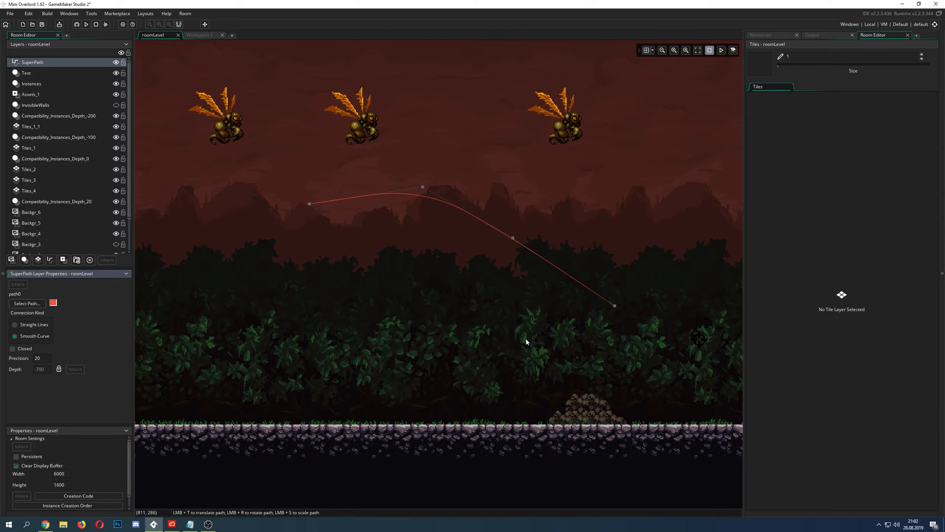
mouse_move(538, 335)
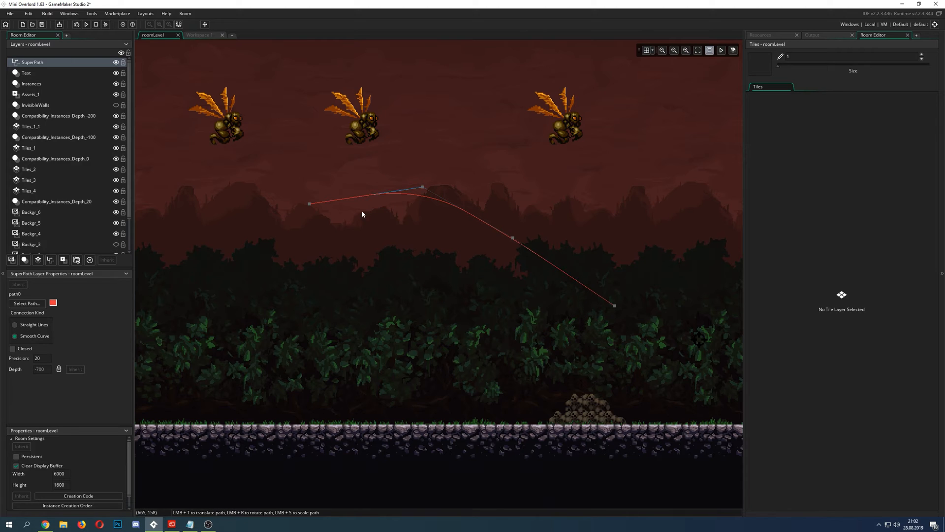
Try path0 with straight lines, then switch it back to a smooth curve
left_click(308, 204)
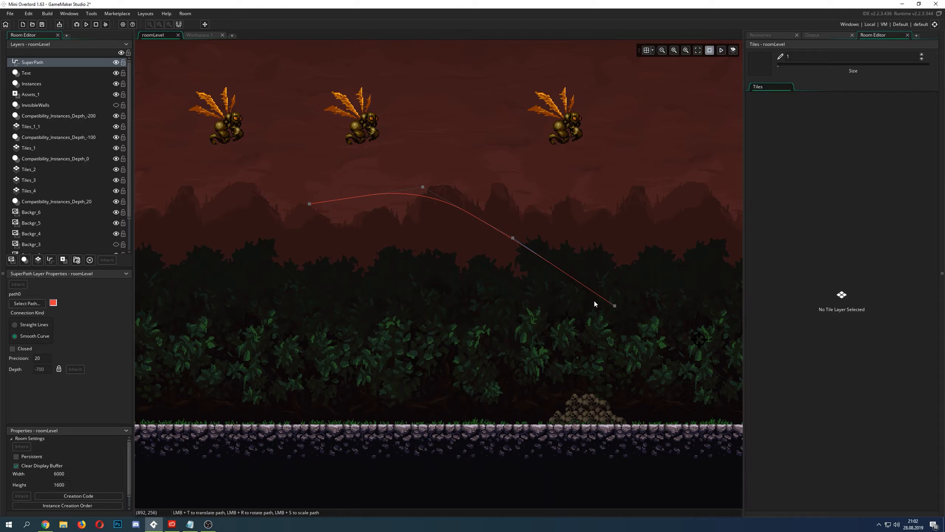
left_click(14, 324)
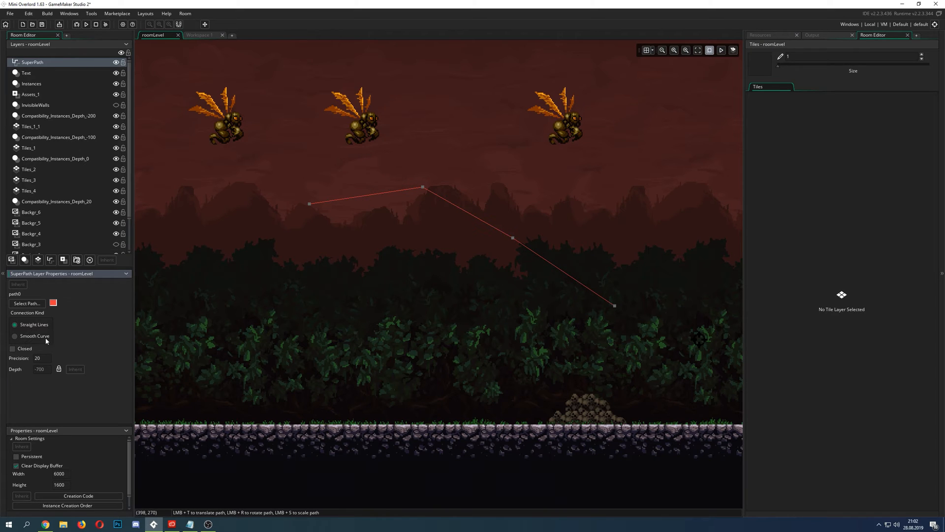
left_click(15, 336)
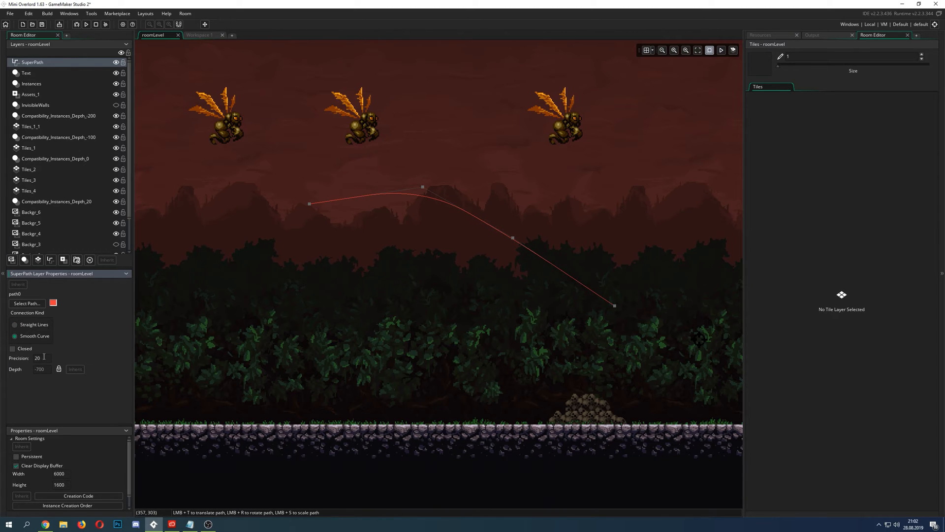
mouse_move(151, 338)
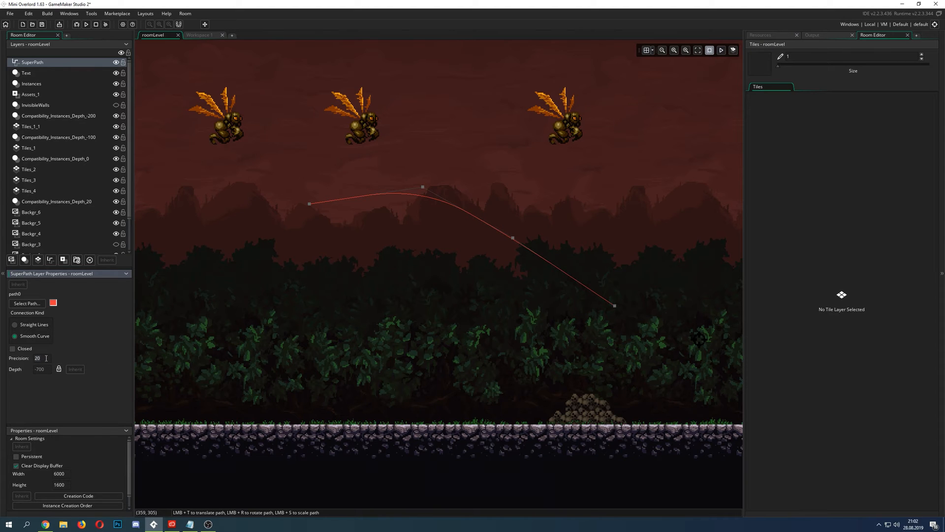
Set path0's precision to 20, raise its top point slightly, and close it into a loop
type("1")
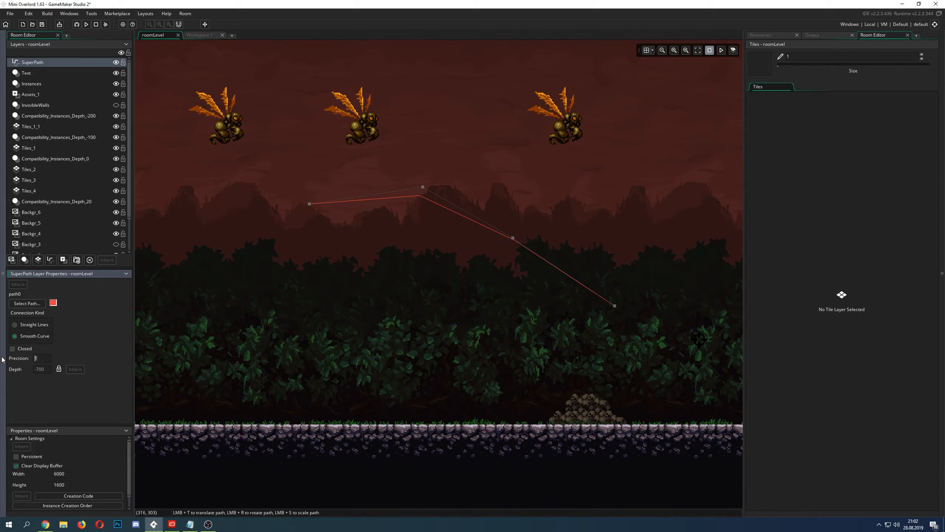
type("20")
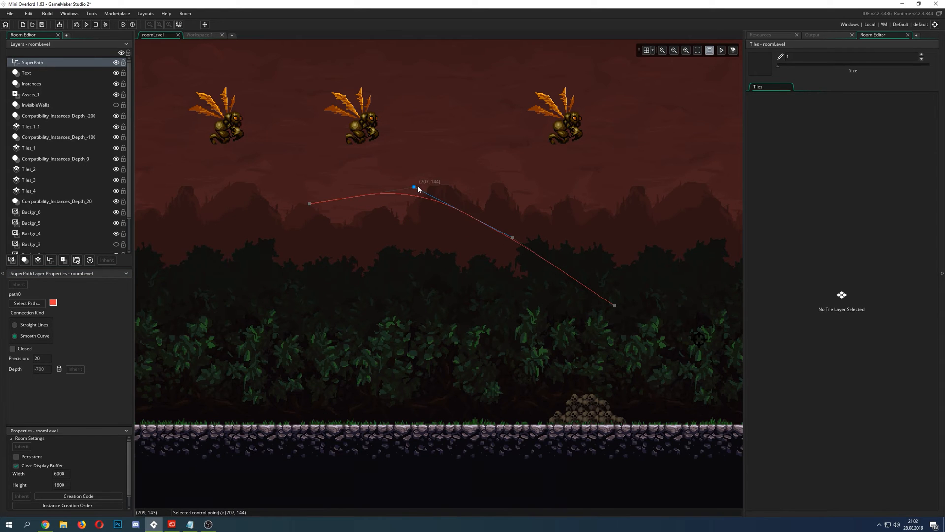
left_click_drag(414, 185, 418, 181)
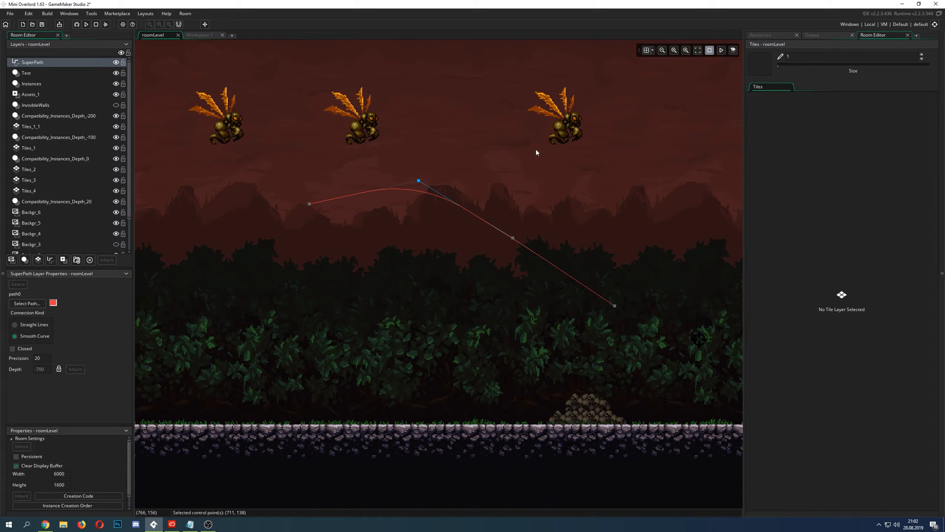
mouse_move(255, 207)
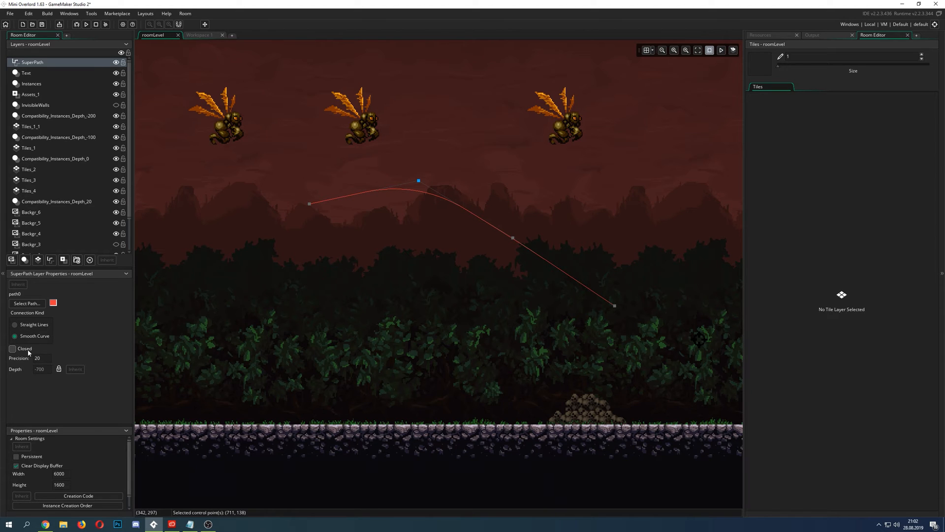
left_click(12, 349)
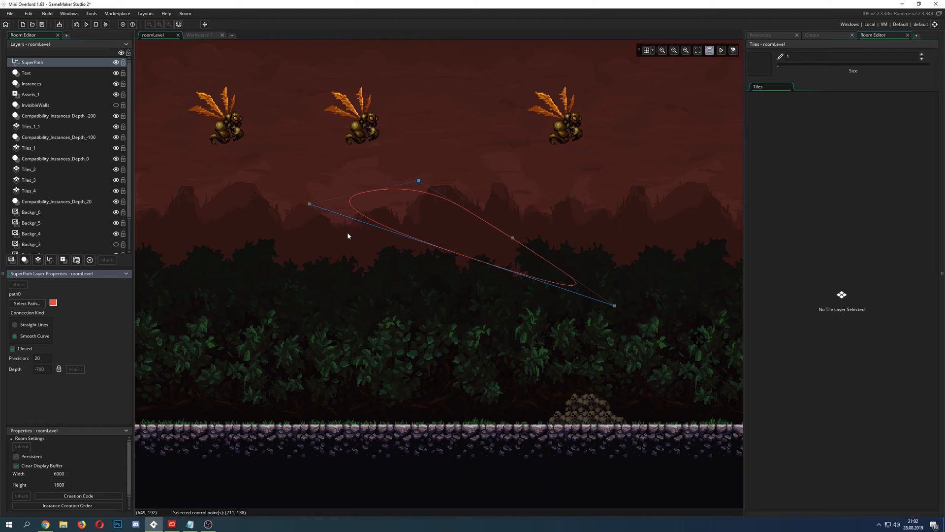
mouse_move(311, 191)
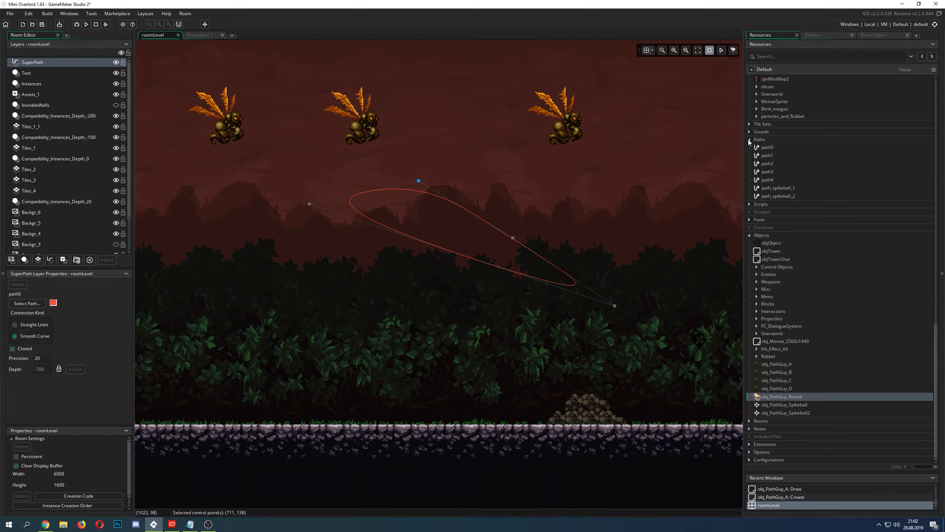
Expand the Paths folder, view path_spikeball_1's two vertical points, then close its window
scroll("down", 3)
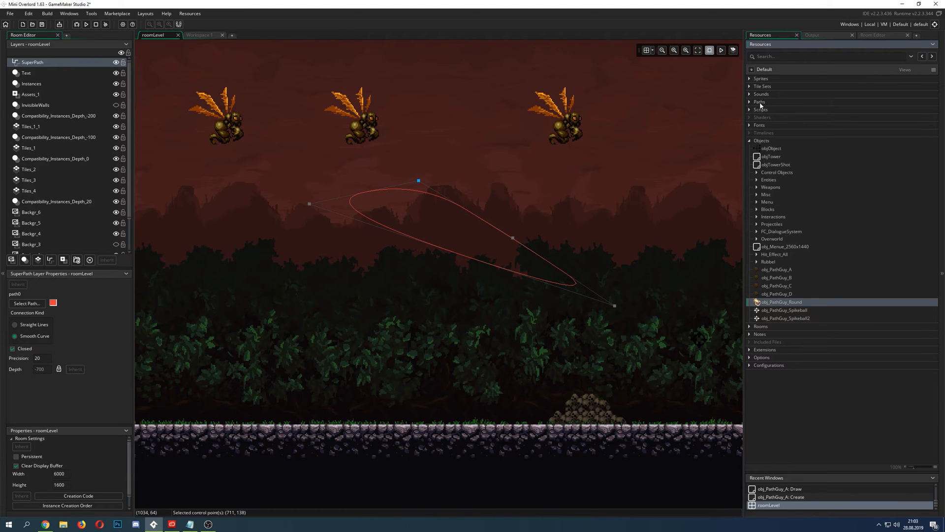
left_click(759, 101)
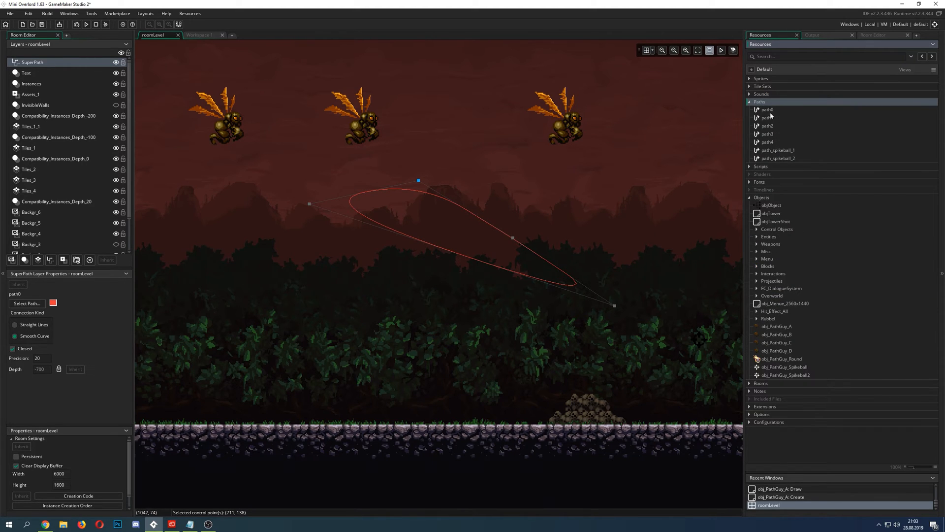
left_click(778, 150)
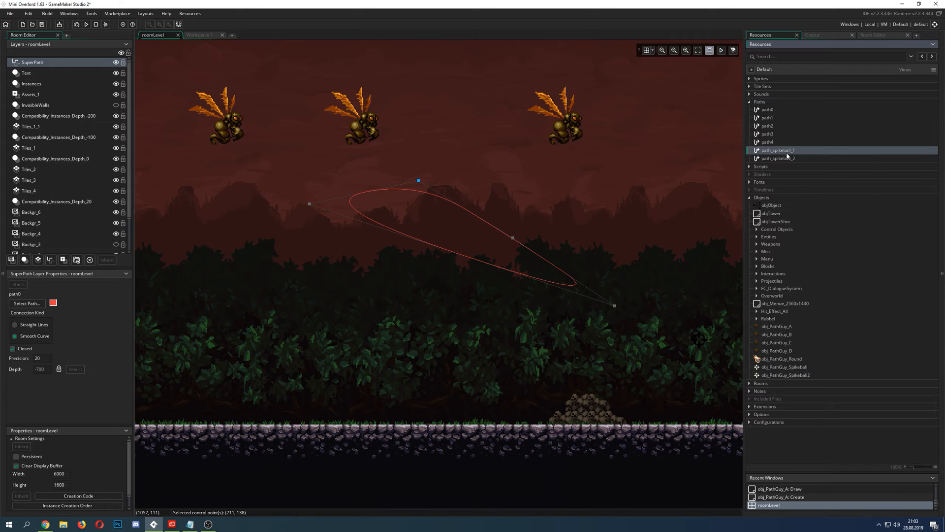
left_click(767, 142)
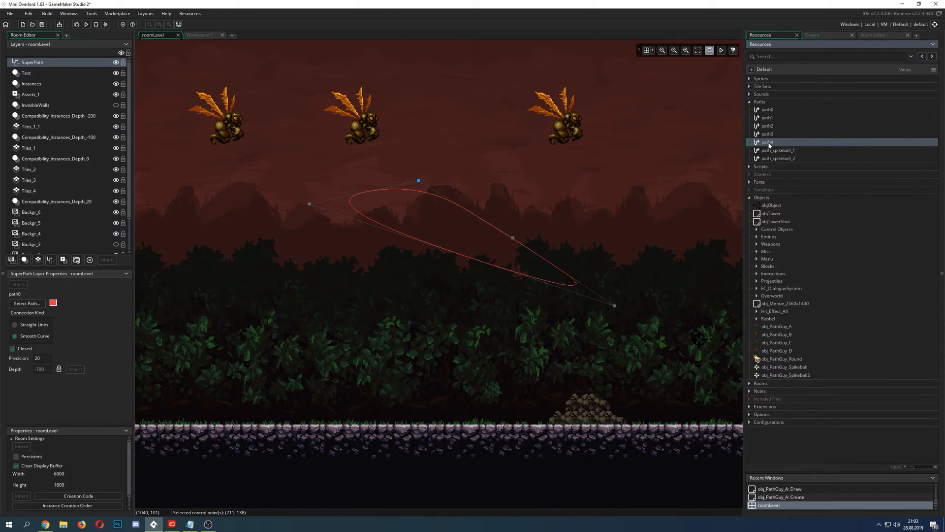
double_click(767, 142)
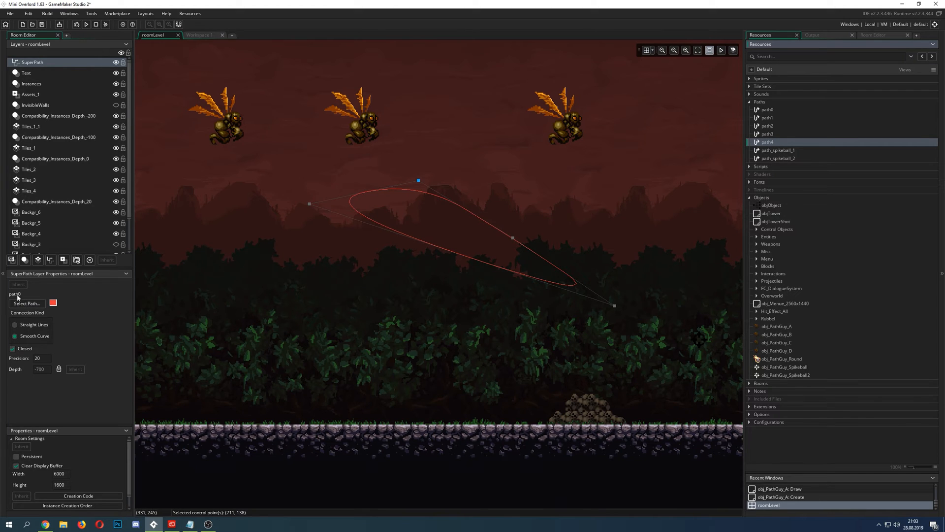
left_click(25, 303)
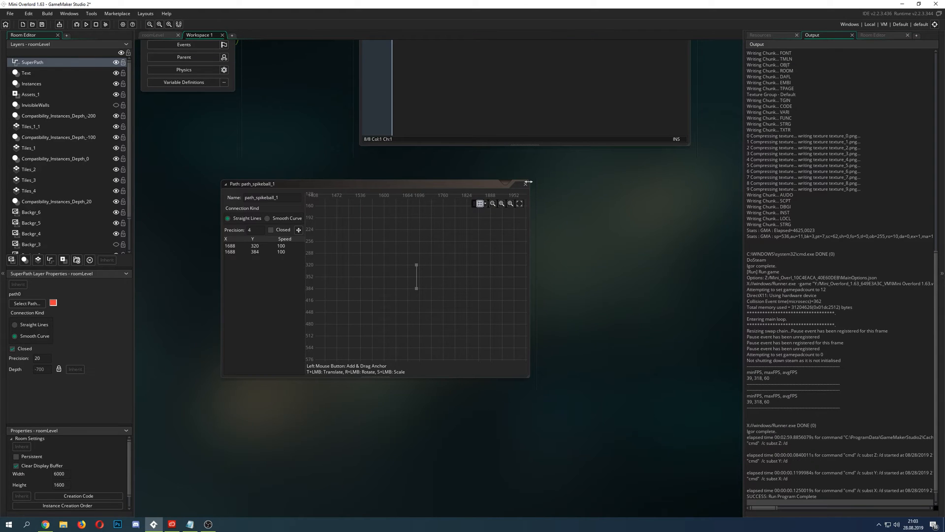
left_click(765, 34)
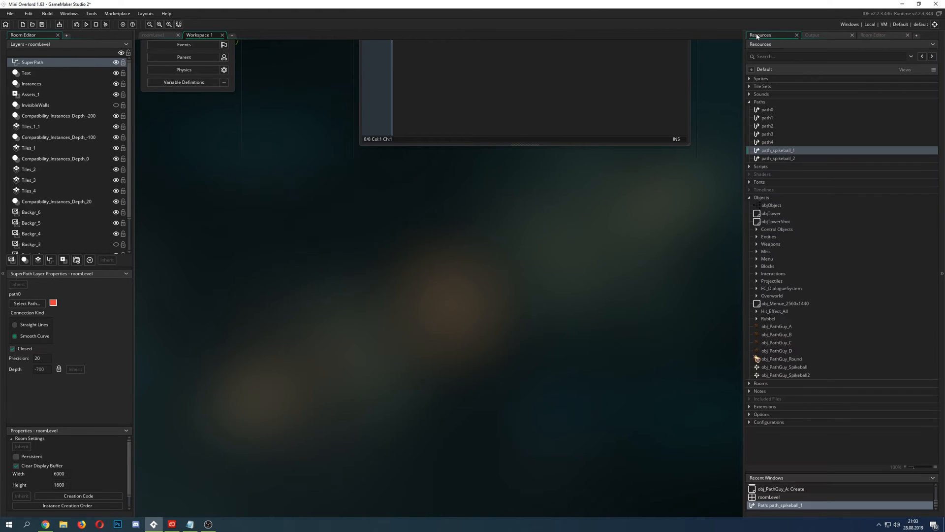
mouse_move(855, 231)
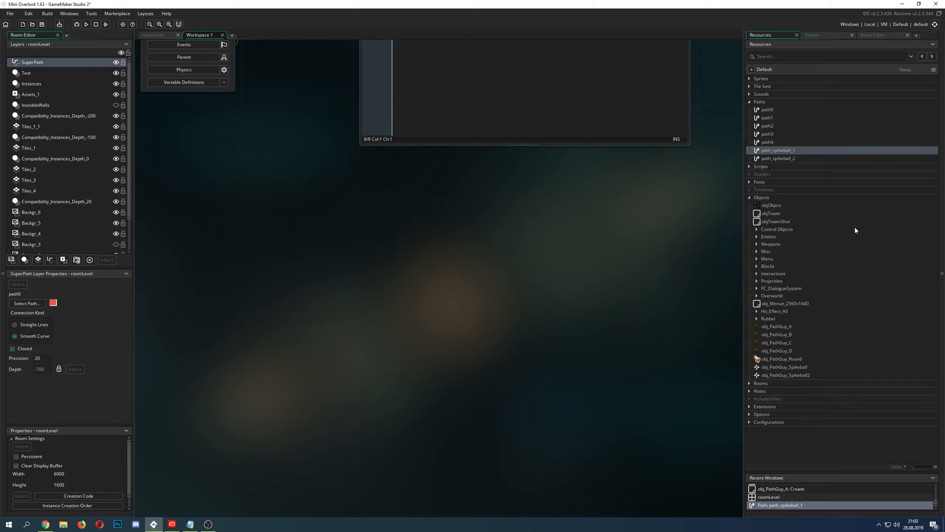
mouse_move(868, 260)
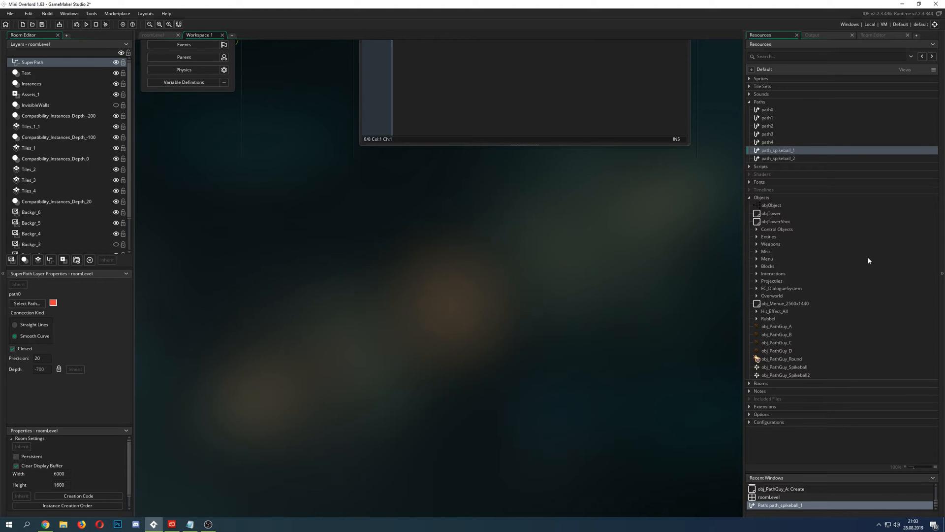
mouse_move(674, 175)
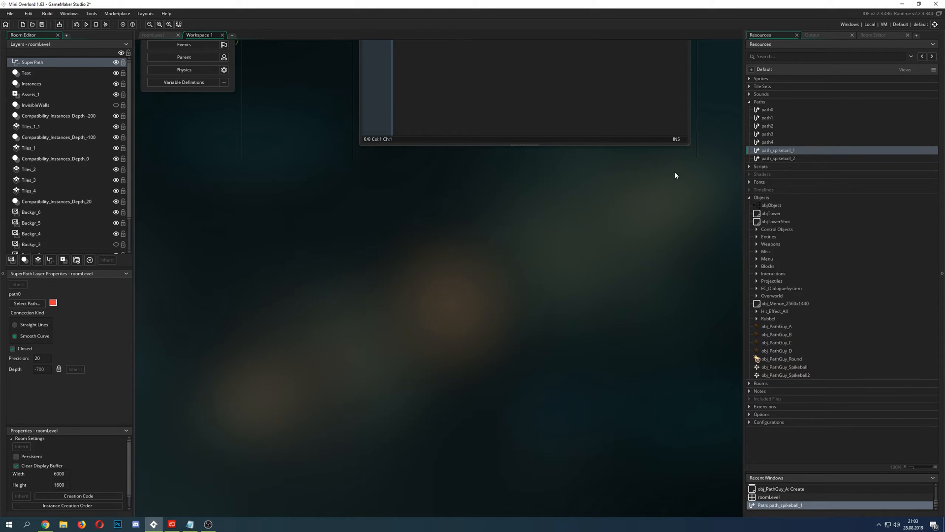
mouse_move(843, 282)
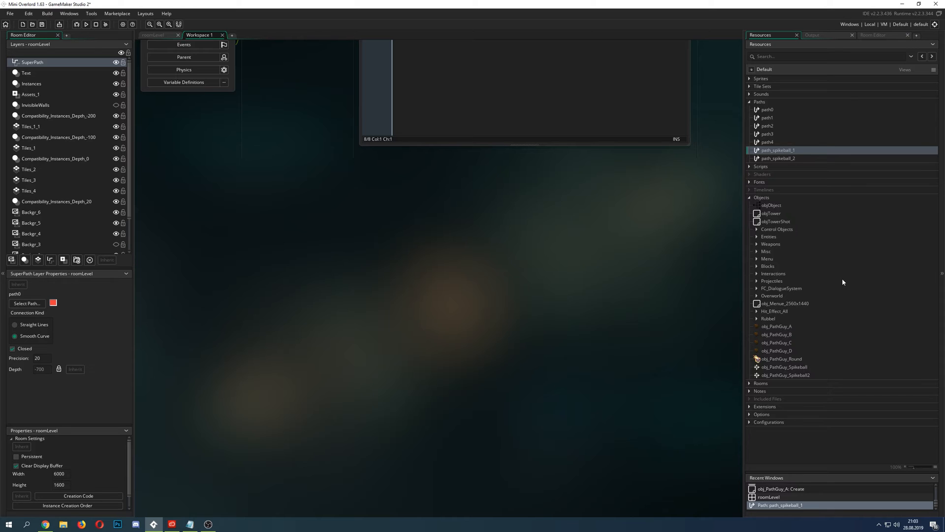
mouse_move(609, 226)
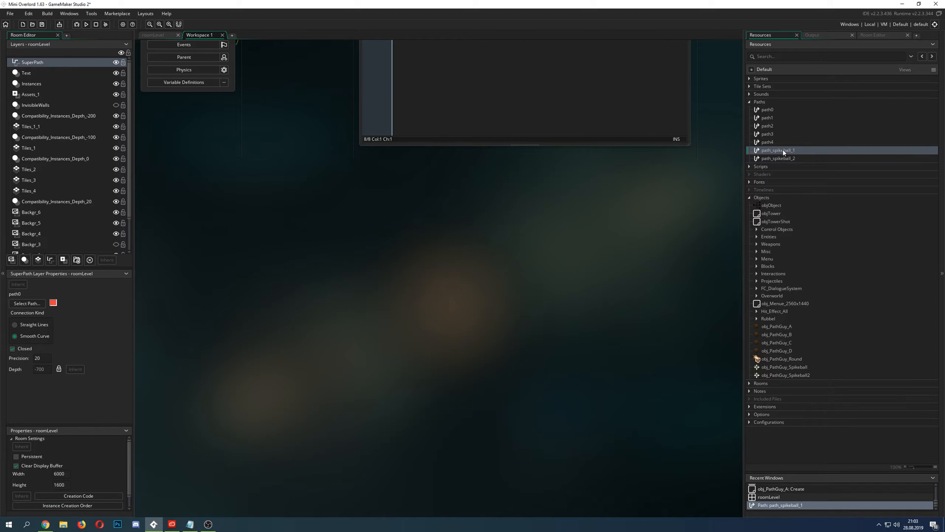
mouse_move(793, 297)
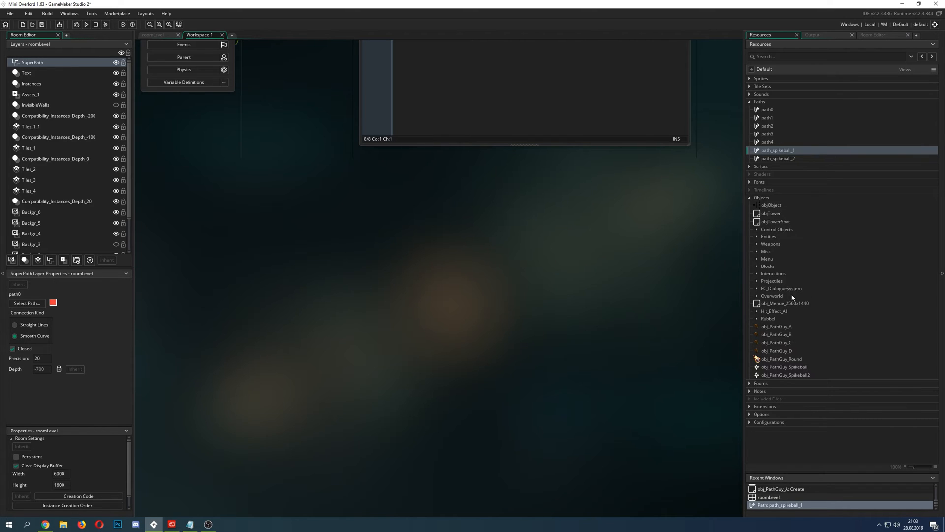
Open obj_PathGuy_A's Create event, then return to the roomLevel tab
double_click(777, 326)
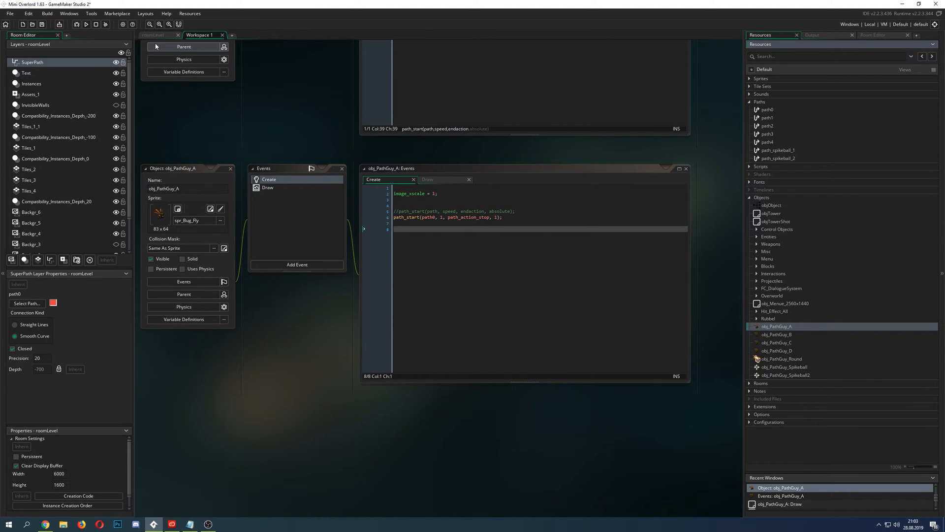
left_click(155, 34)
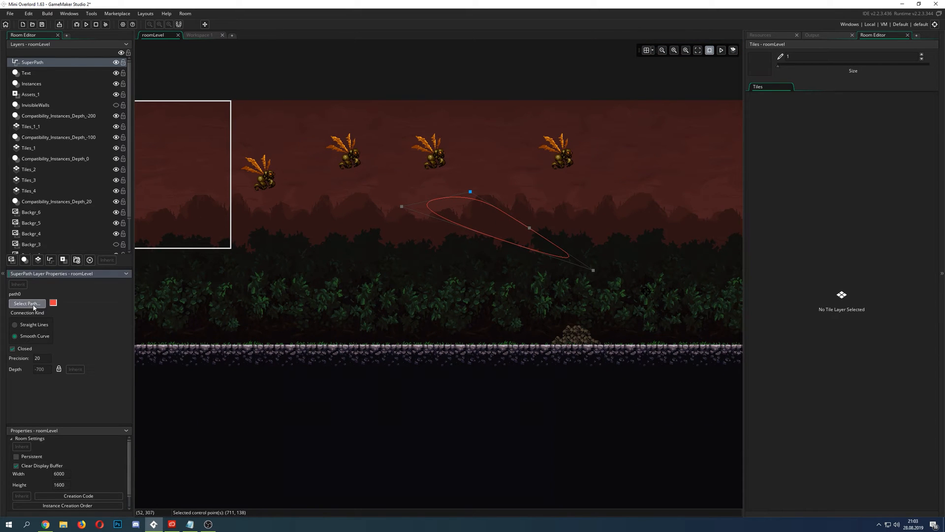
Switch the SuperPath layer to display path3
left_click(27, 303)
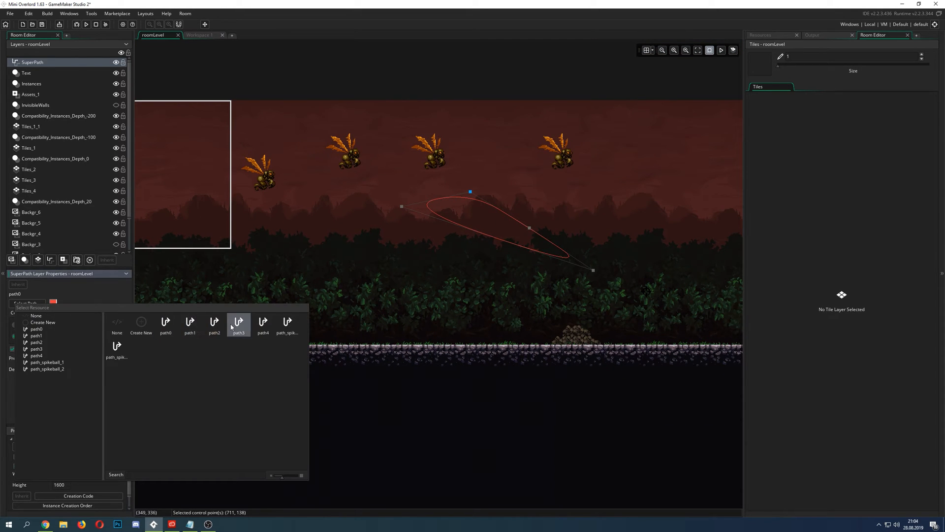
left_click(238, 325)
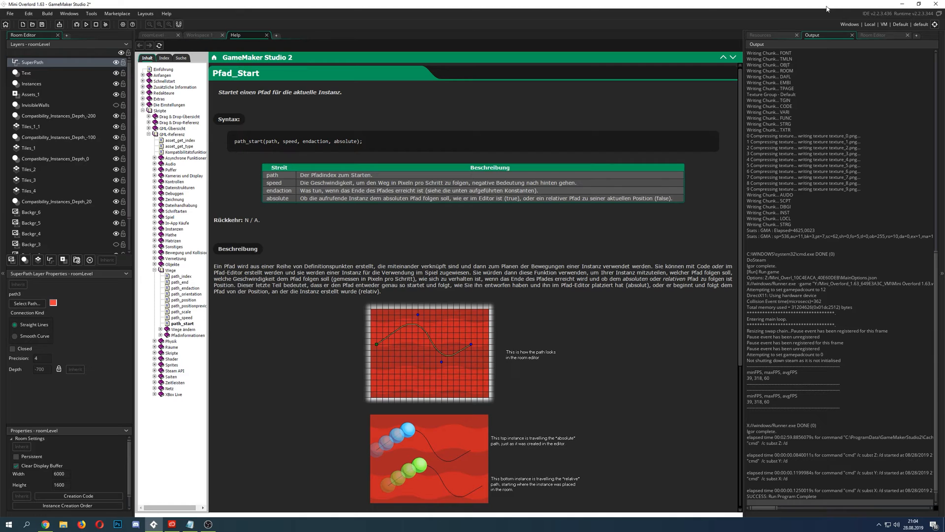
Show the Resources tab and scroll the path_start help to the end-action constants
left_click(768, 34)
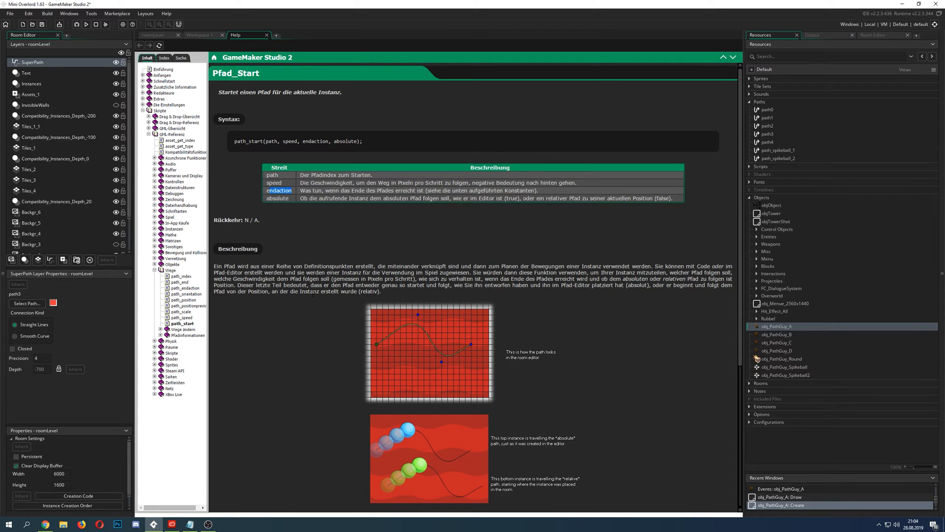
scroll("down", 3)
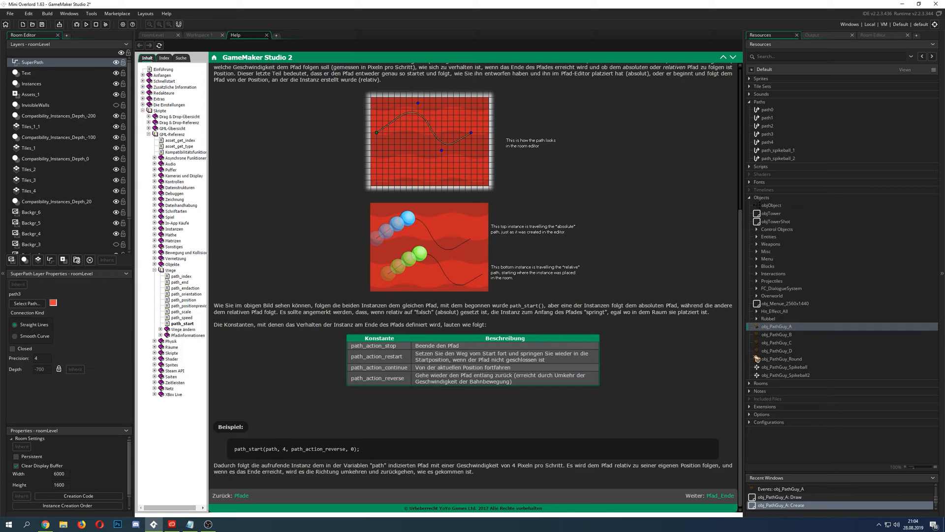
mouse_move(368, 150)
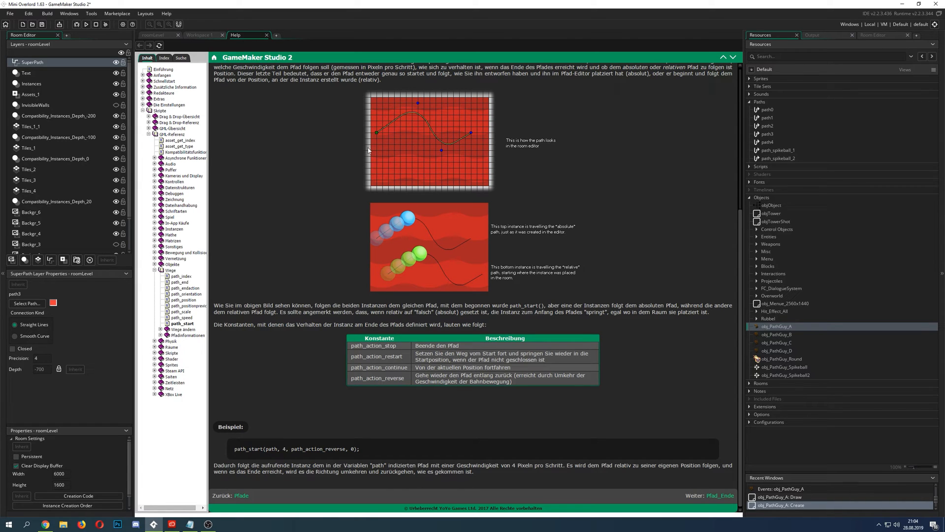
mouse_move(440, 148)
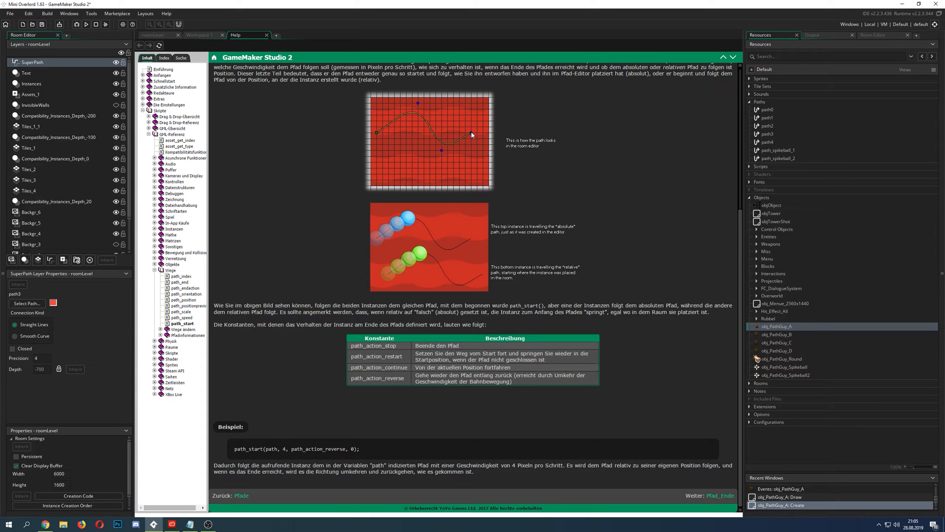
Highlight the path_action_restart constant in the manual's end-action table
double_click(393, 356)
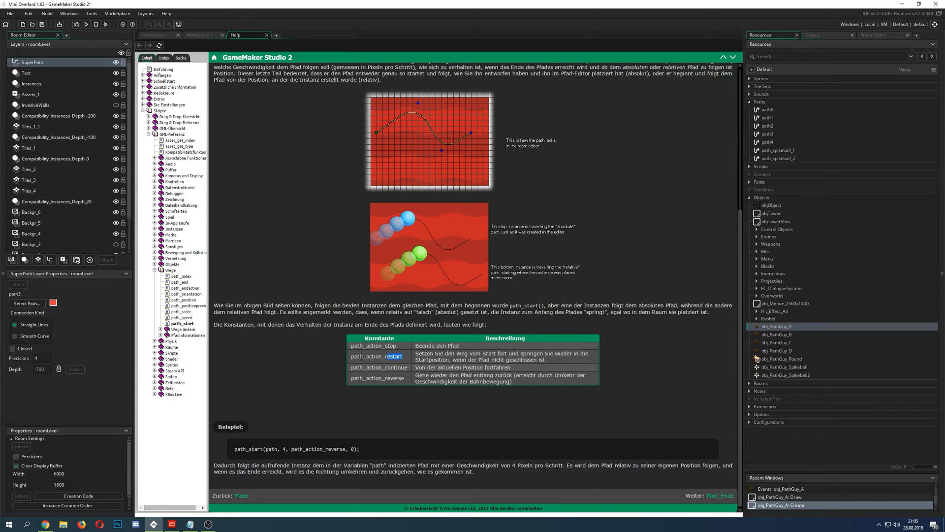
double_click(375, 356)
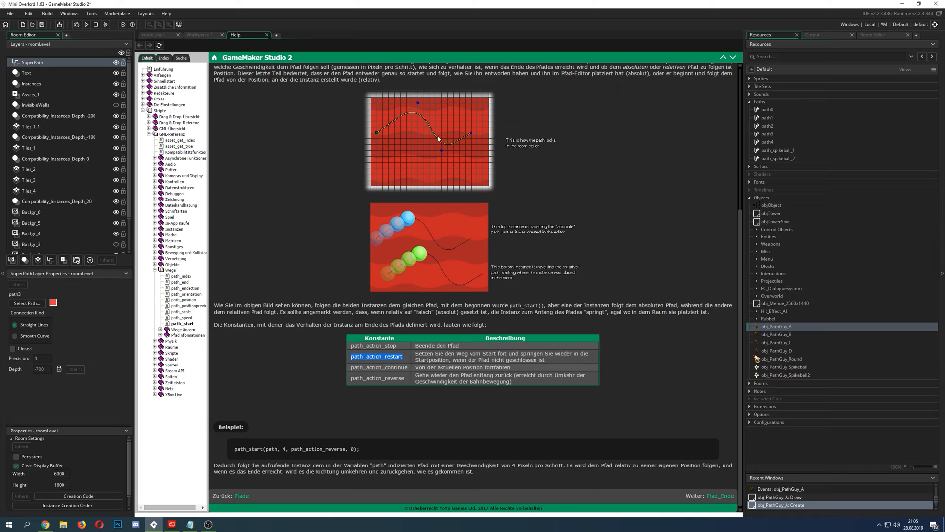
mouse_move(376, 115)
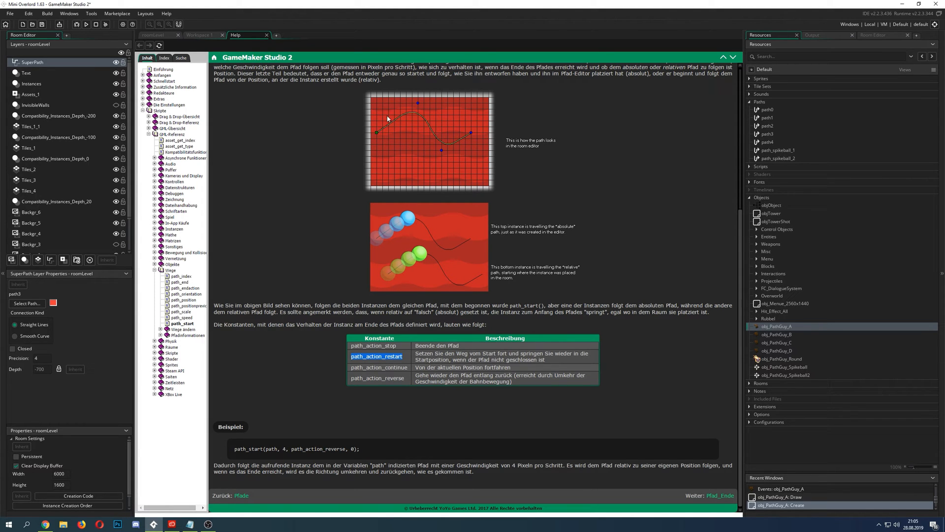
mouse_move(473, 134)
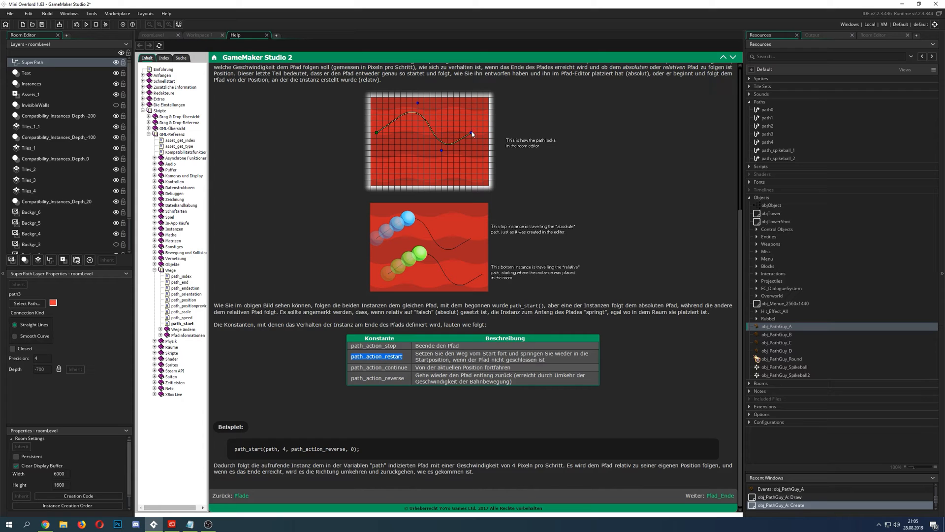
mouse_move(413, 279)
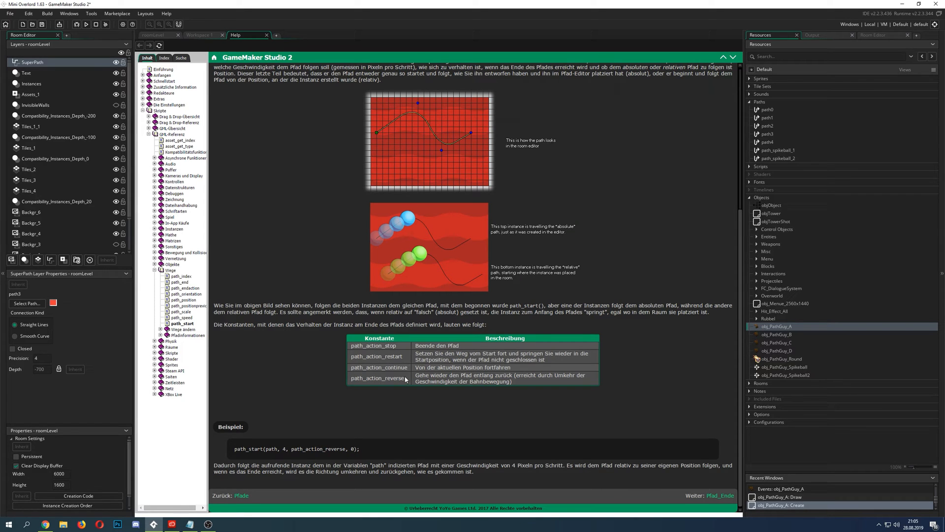
mouse_move(472, 132)
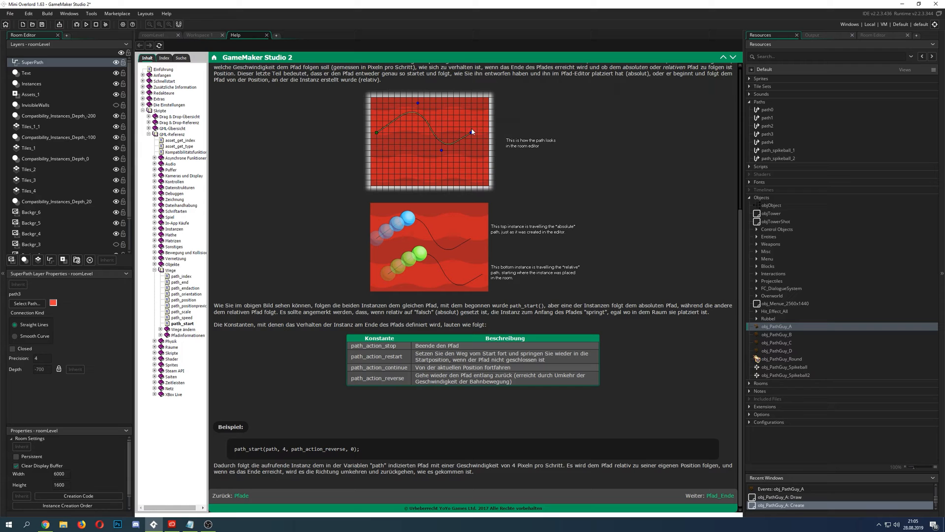
mouse_move(443, 134)
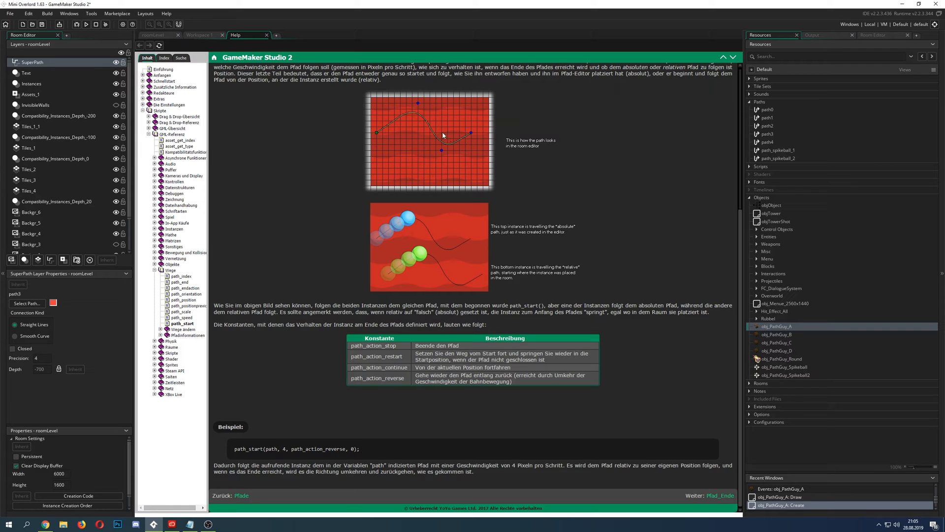
mouse_move(414, 117)
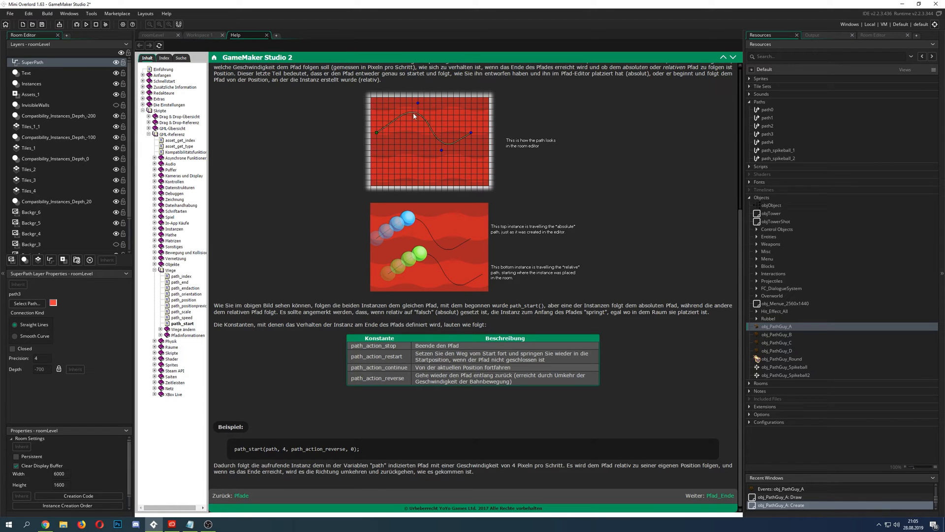
mouse_move(392, 112)
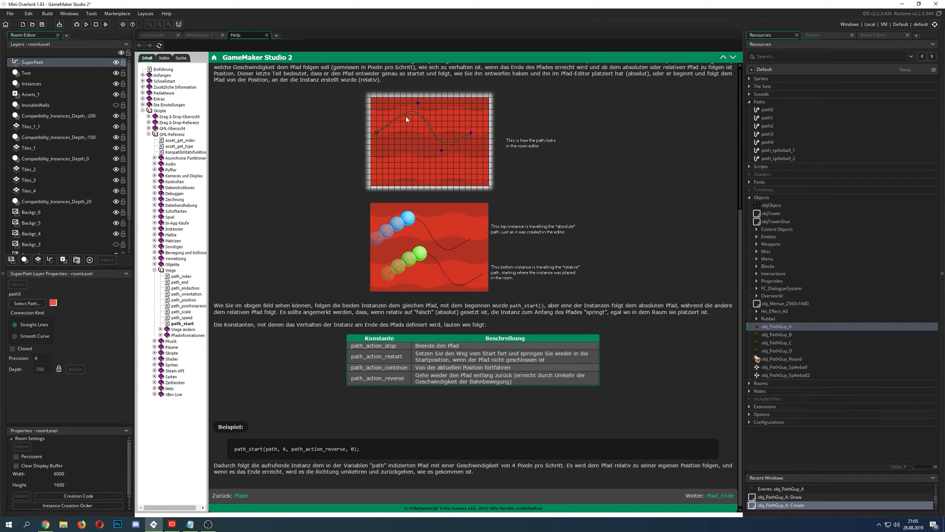
mouse_move(446, 95)
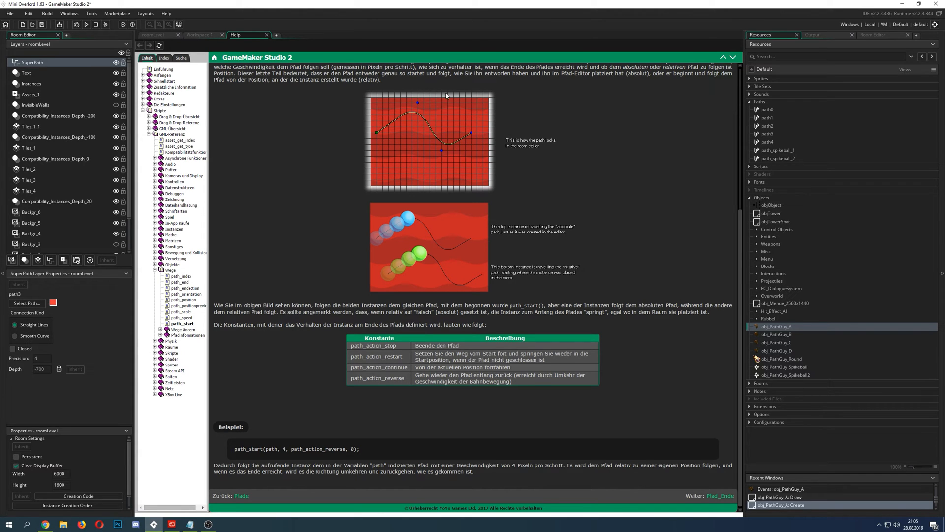
mouse_move(487, 121)
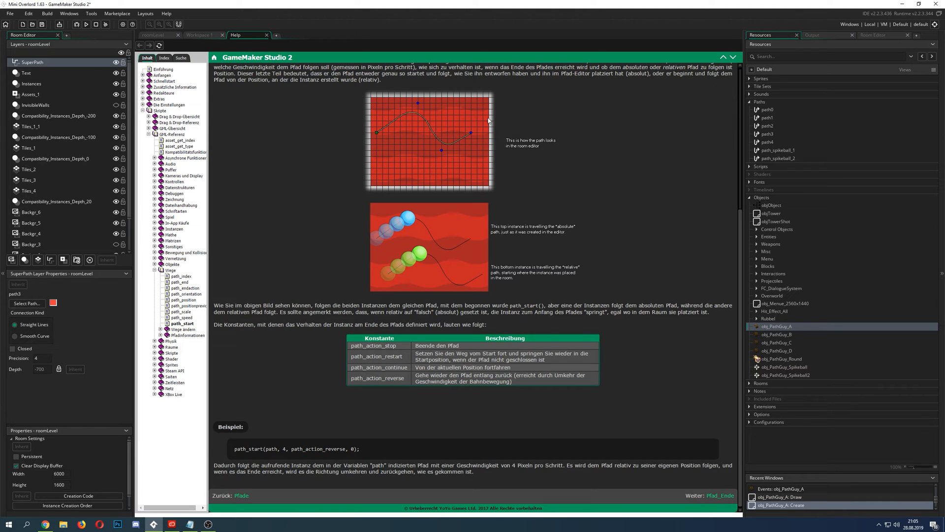
mouse_move(376, 158)
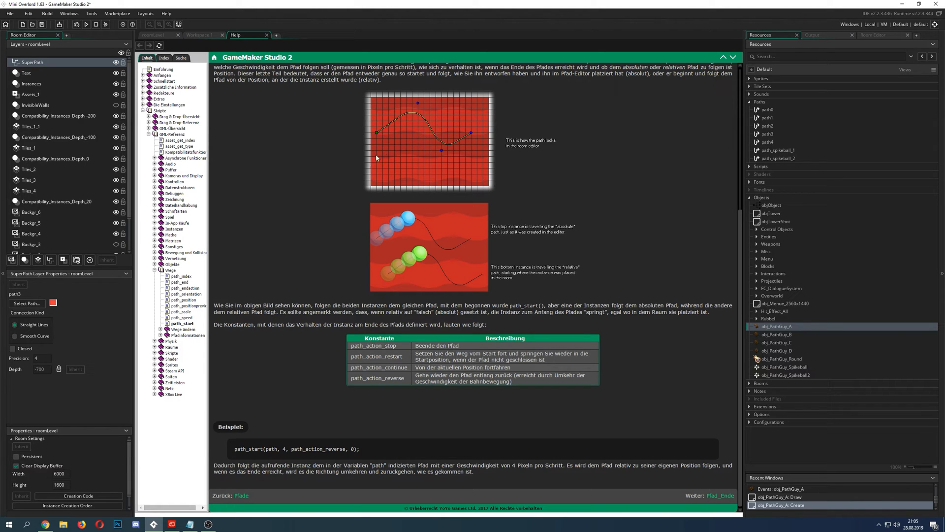
mouse_move(687, 179)
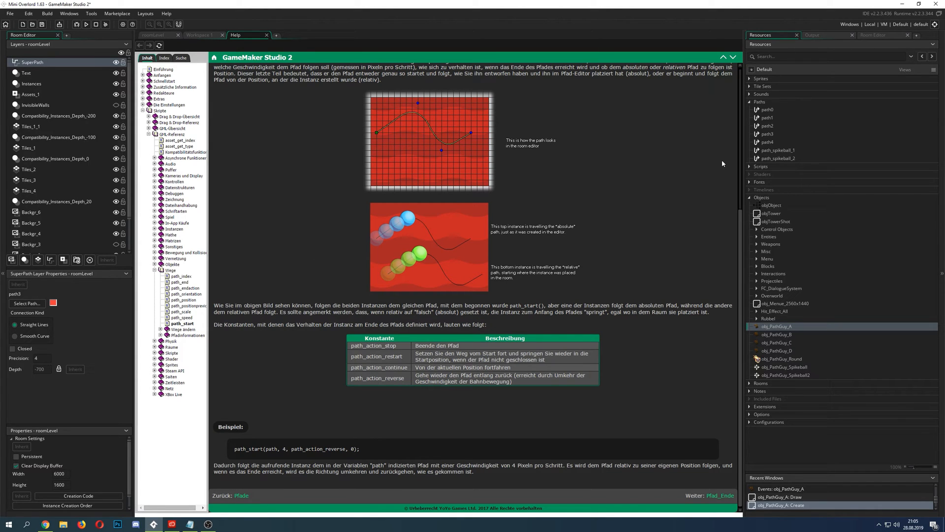
mouse_move(329, 194)
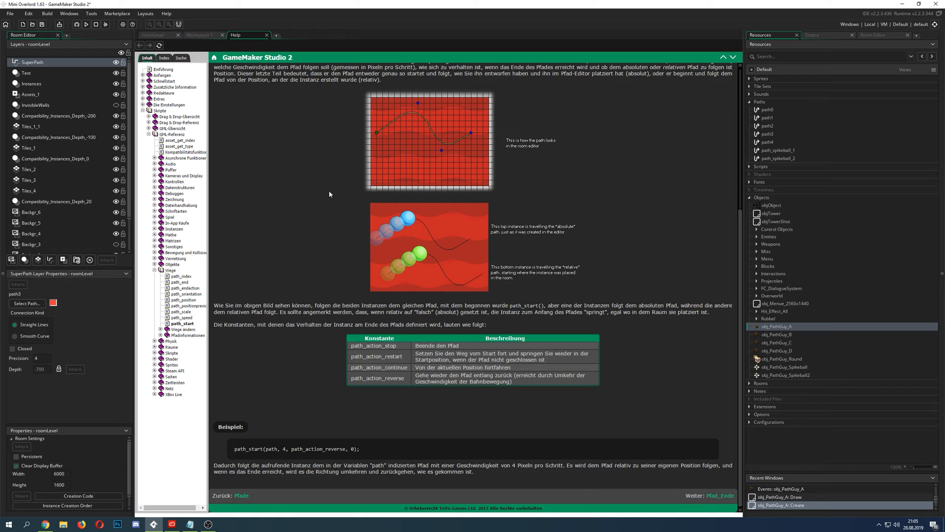
mouse_move(666, 250)
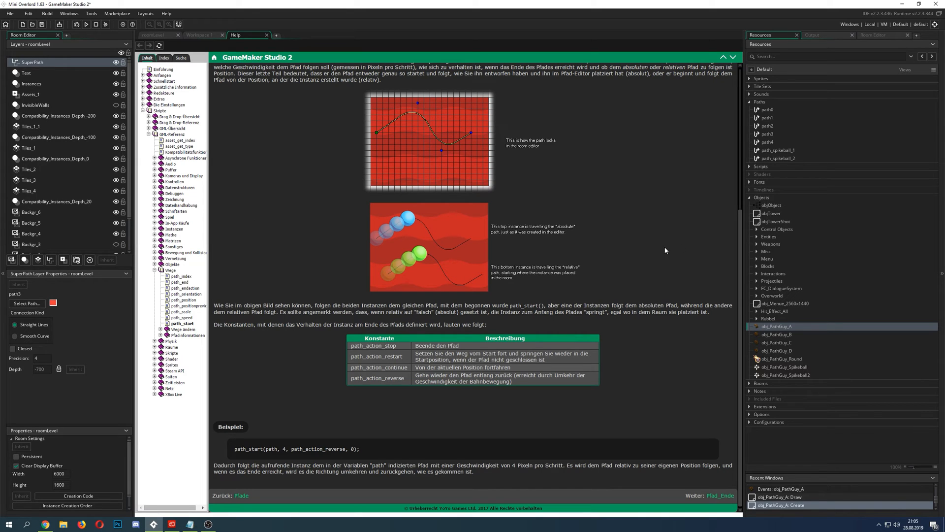
mouse_move(449, 161)
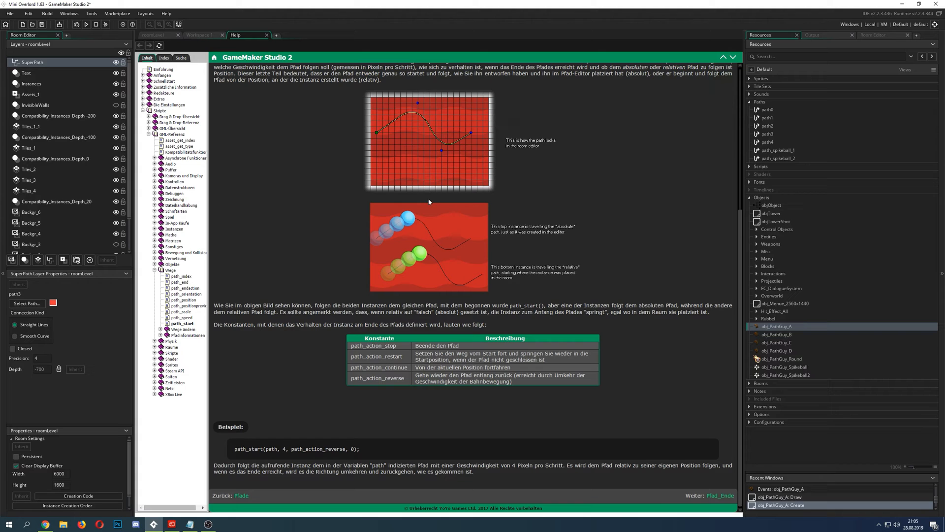
mouse_move(466, 137)
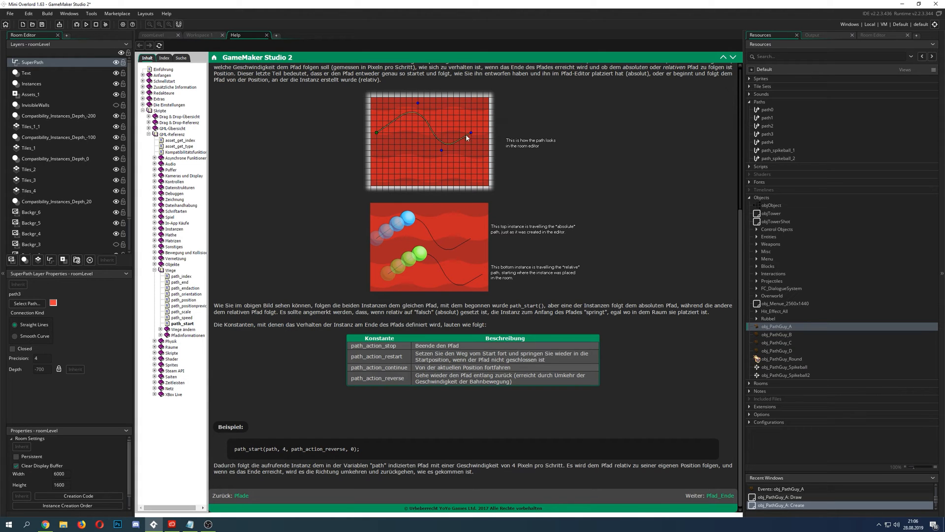
mouse_move(471, 135)
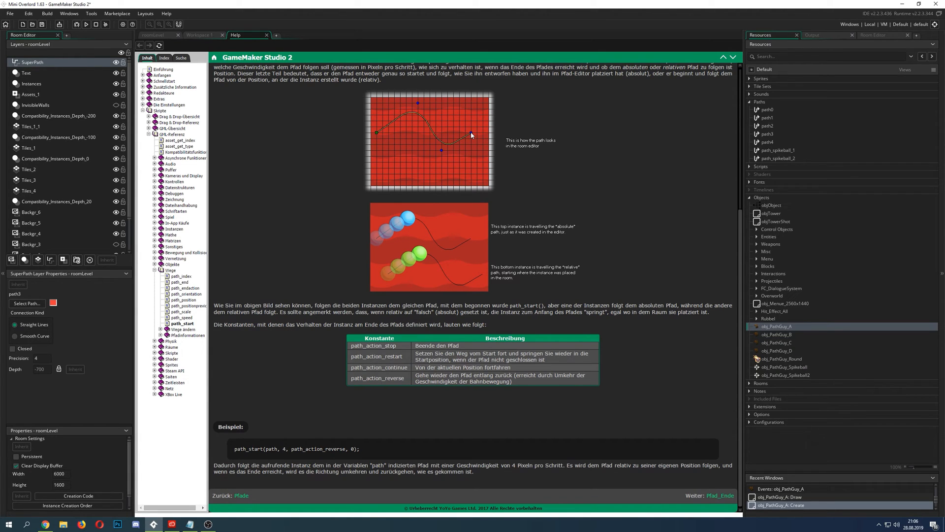
mouse_move(379, 128)
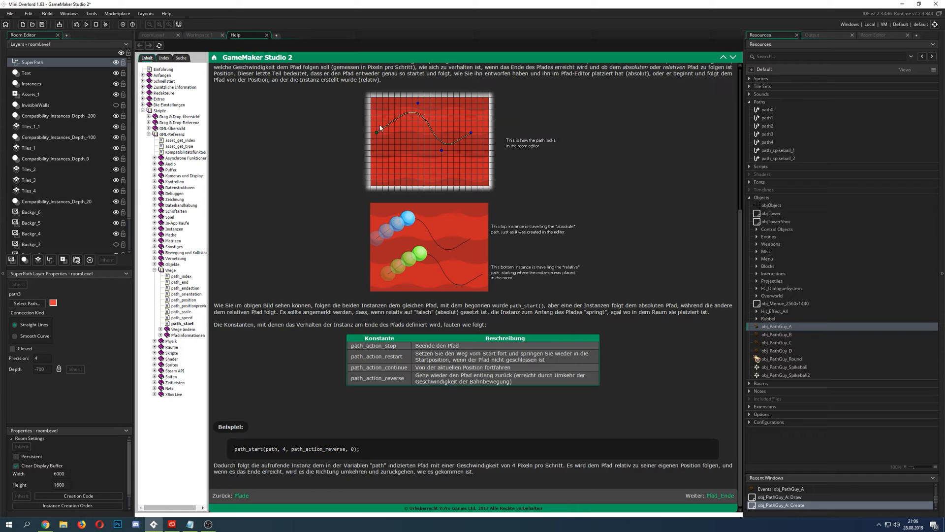
mouse_move(476, 132)
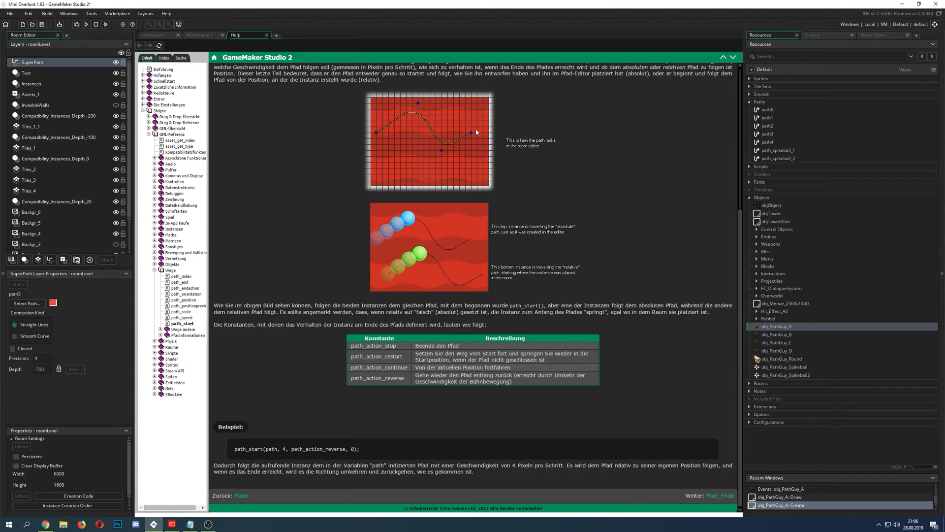
mouse_move(639, 129)
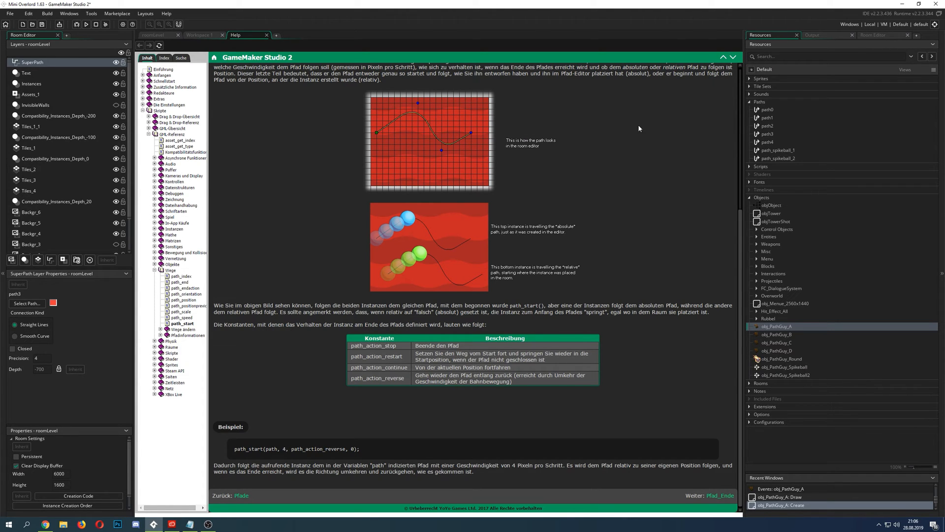
mouse_move(425, 123)
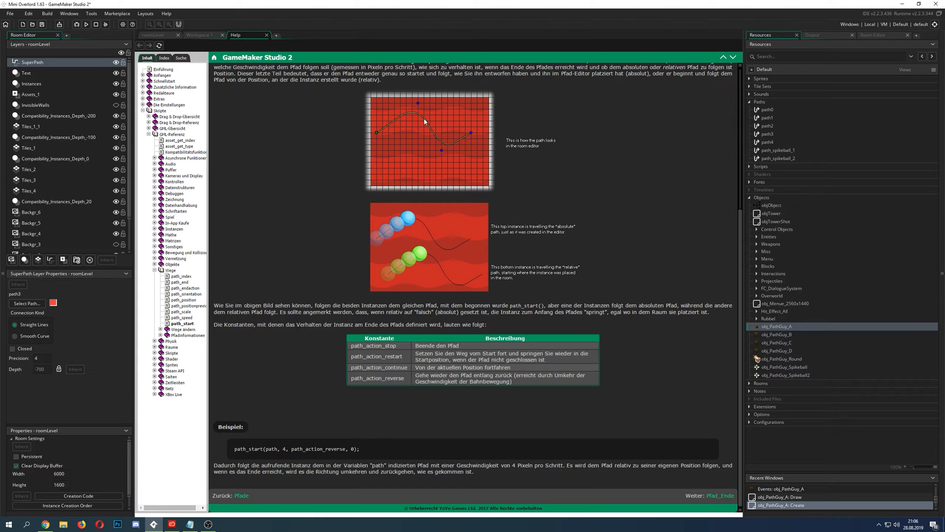
mouse_move(381, 129)
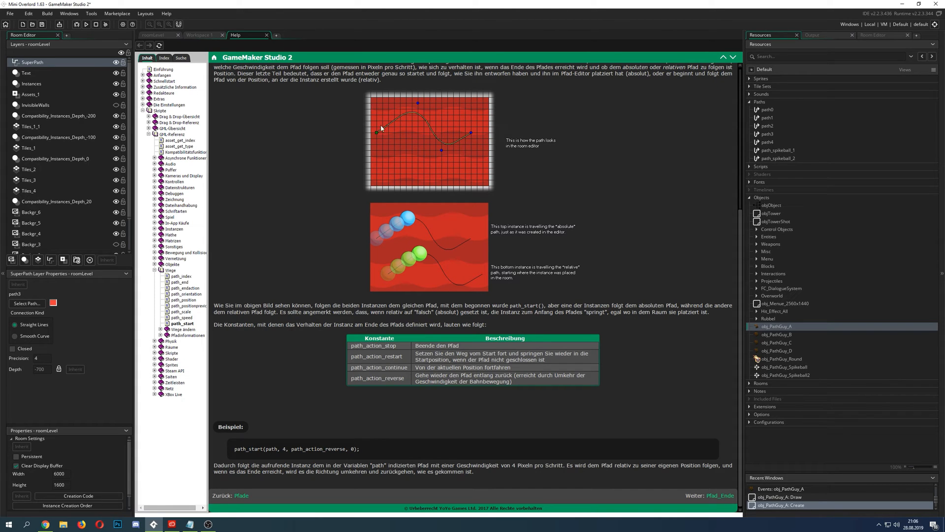
mouse_move(701, 126)
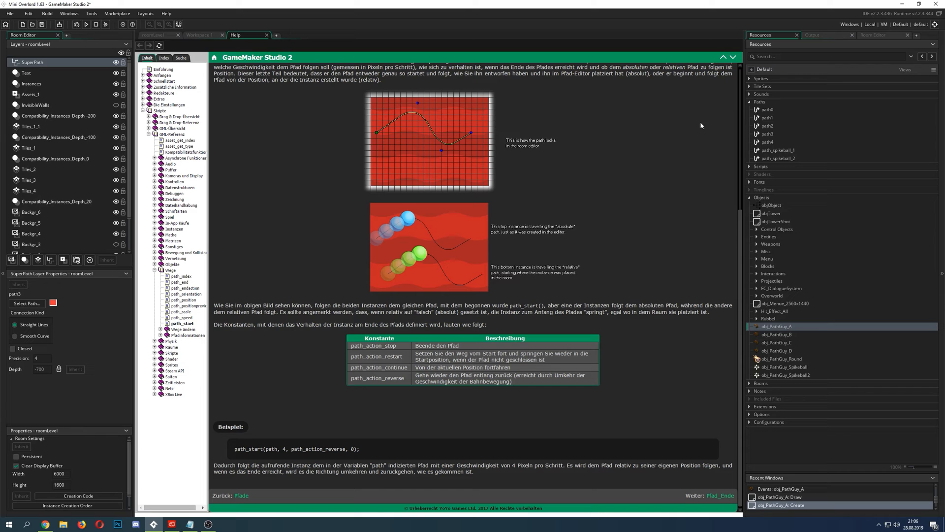
mouse_move(704, 124)
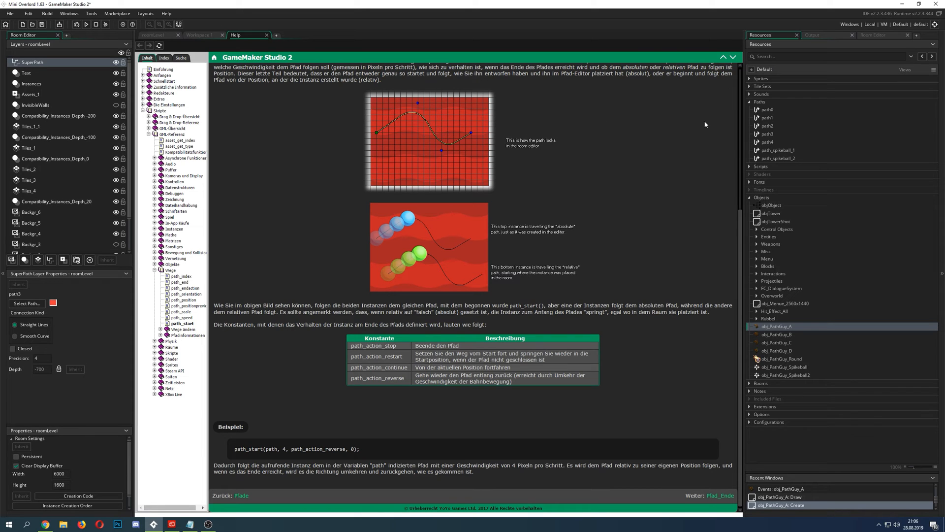
mouse_move(549, 136)
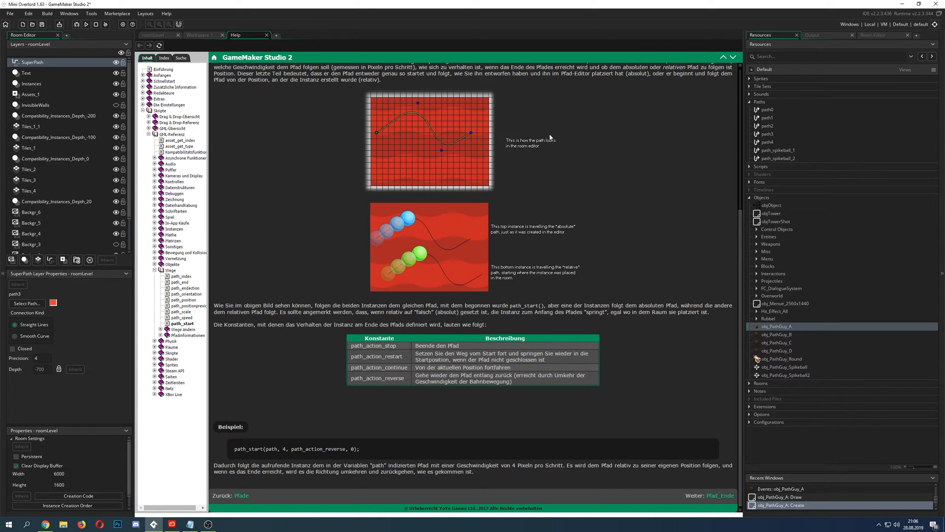
mouse_move(499, 296)
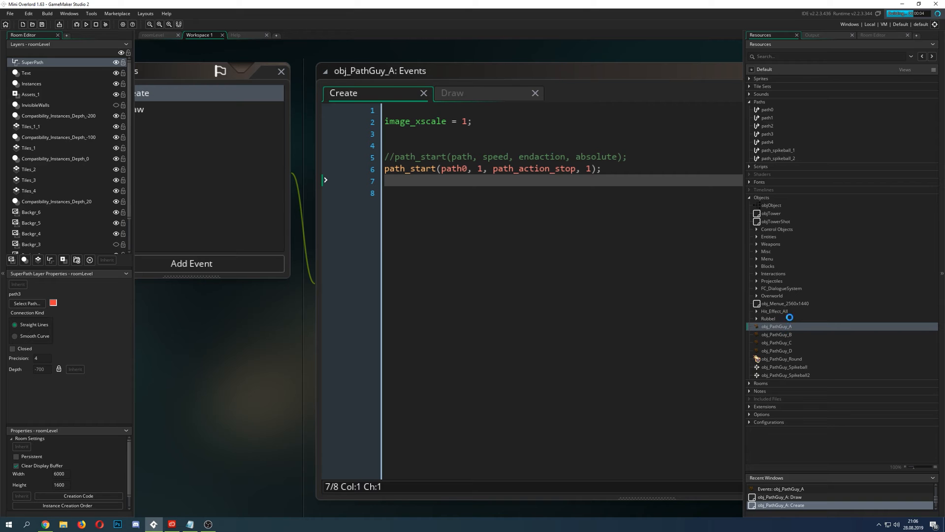
Open obj_PathGuy_B's events from the Resources tree
double_click(777, 334)
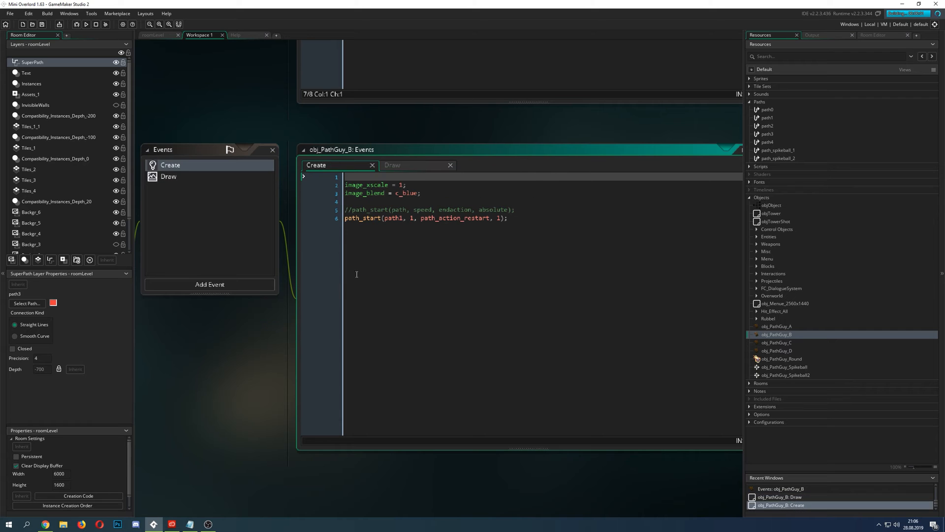
left_click(86, 24)
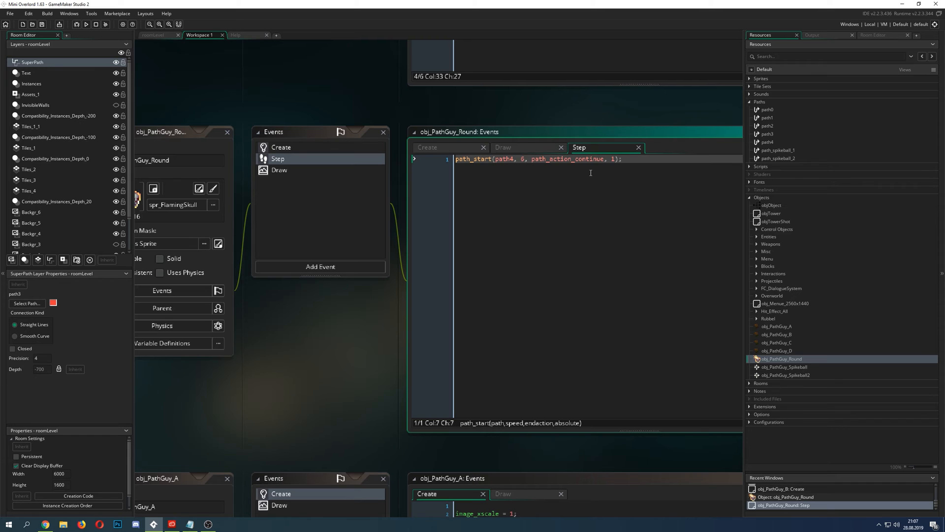
mouse_move(546, 200)
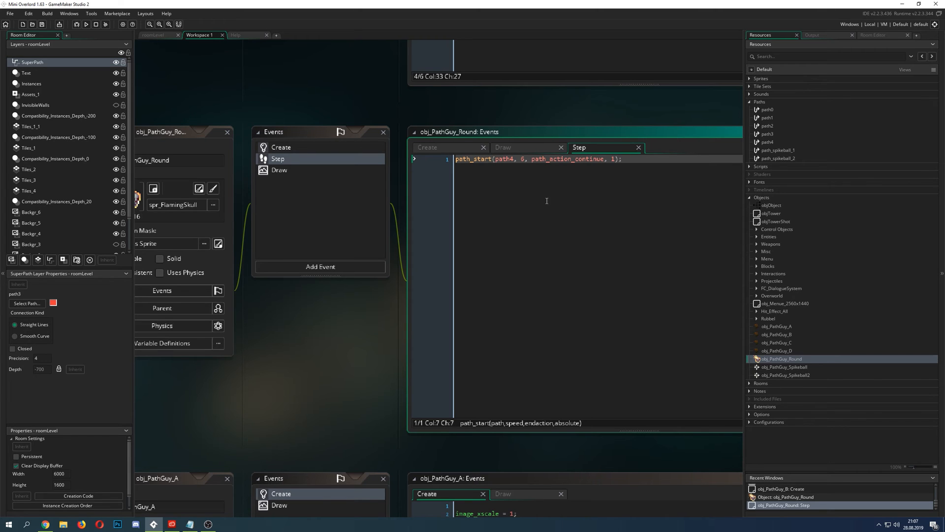
mouse_move(374, 330)
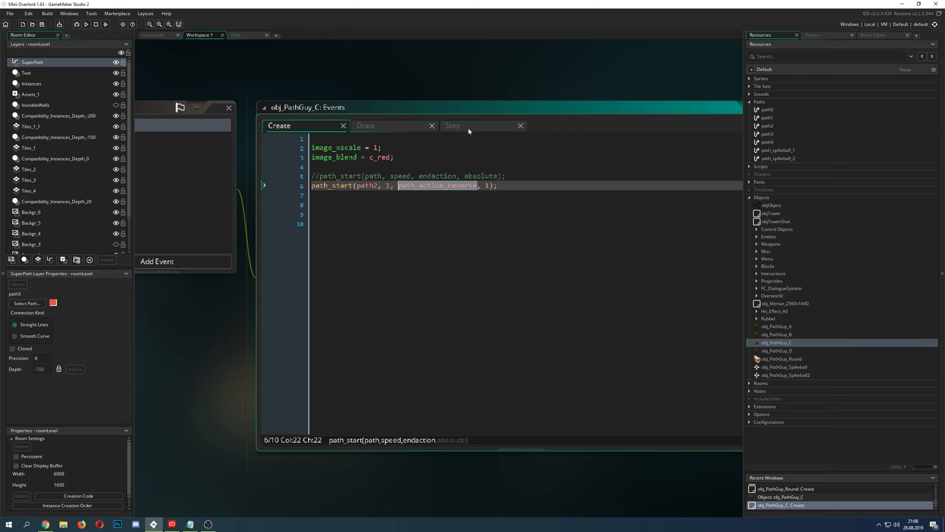
left_click(453, 126)
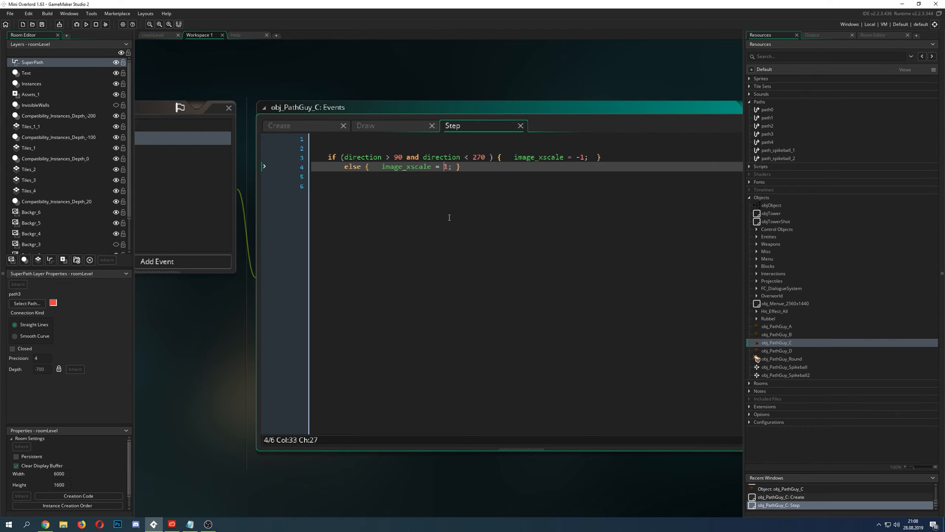
left_click(431, 156)
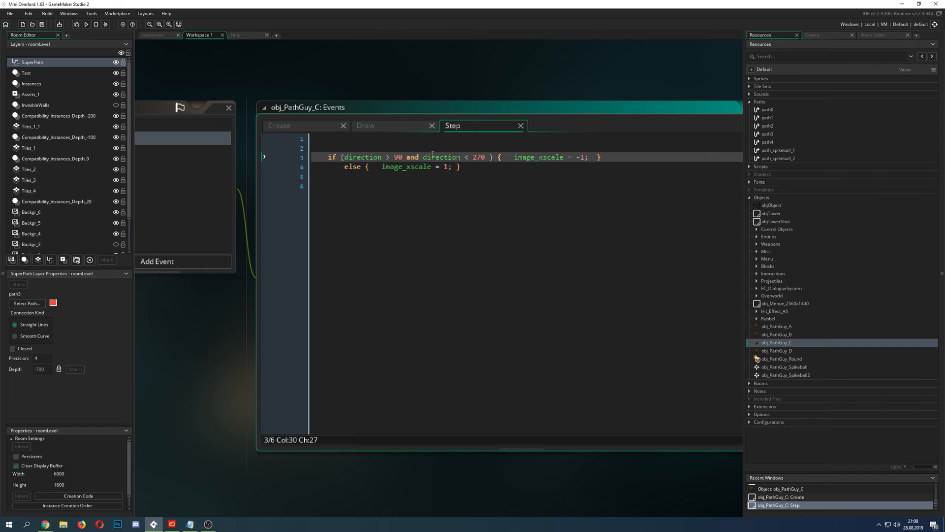
mouse_move(430, 216)
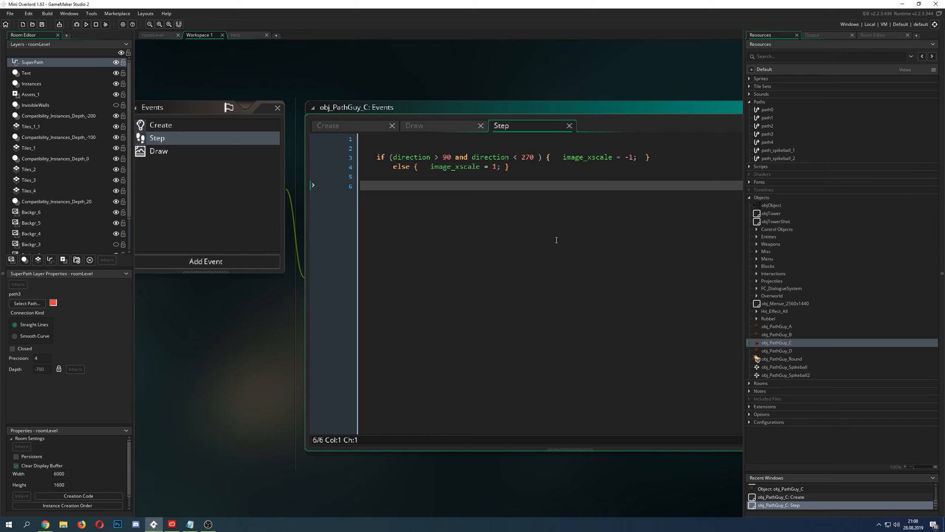
mouse_move(411, 244)
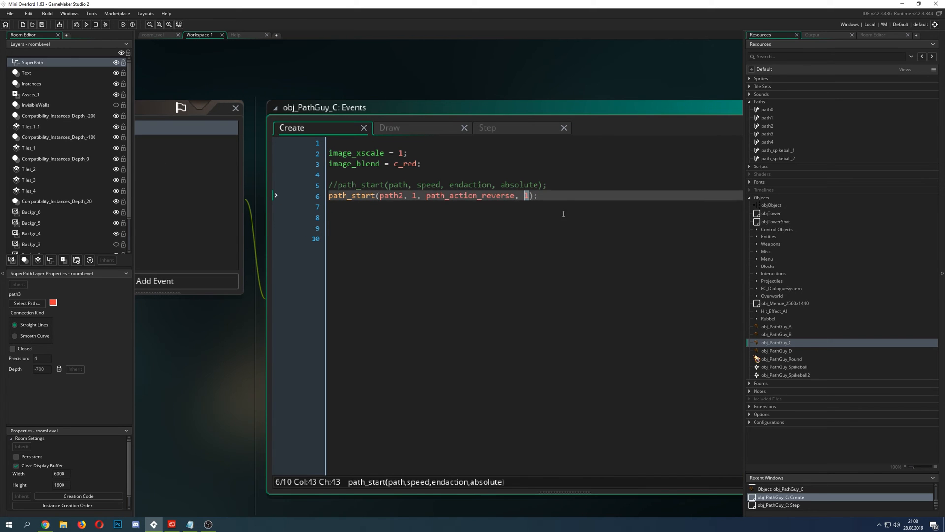
left_click(154, 35)
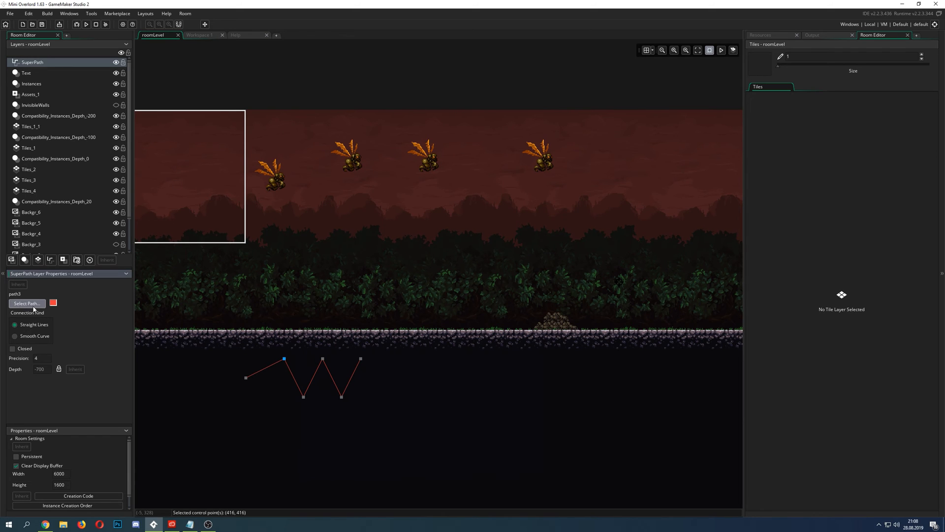
Set the path layer to the four-point straight path1 and select its second control point
left_click(26, 303)
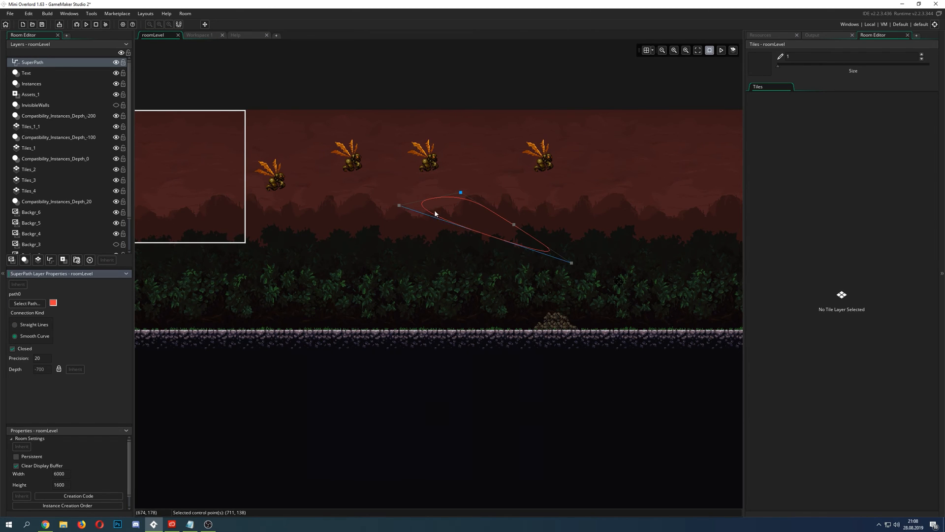
left_click(27, 303)
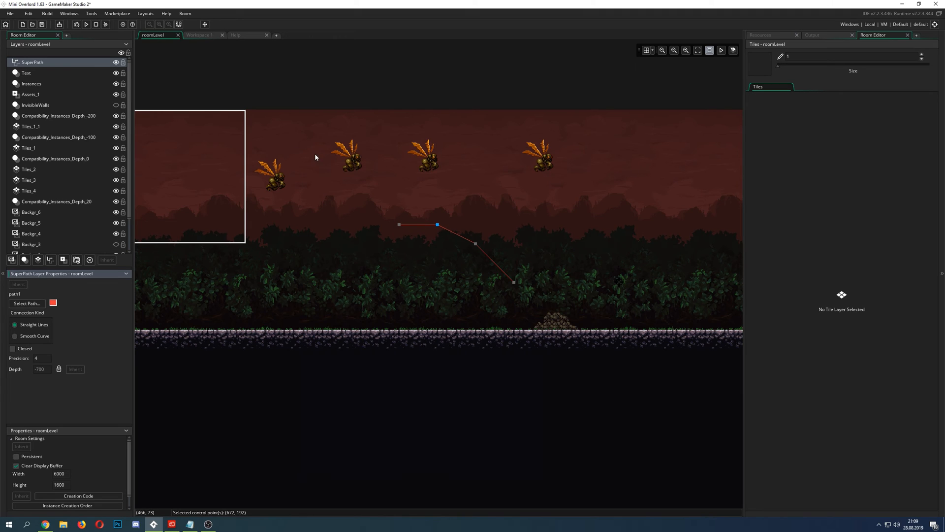
mouse_move(358, 163)
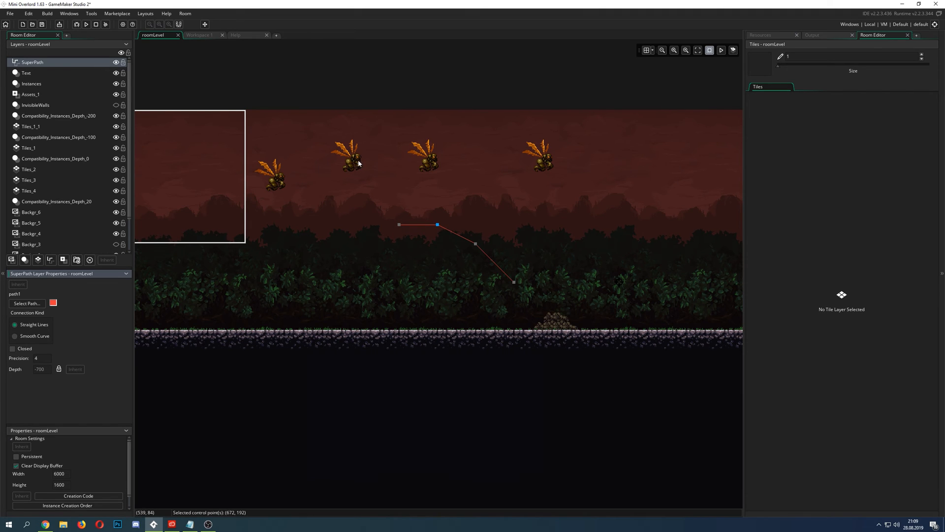
mouse_move(392, 229)
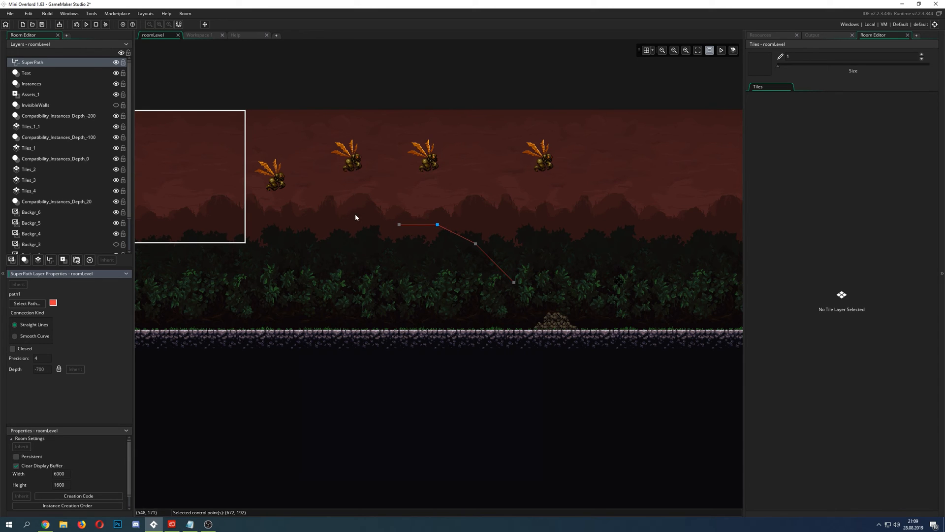
mouse_move(271, 187)
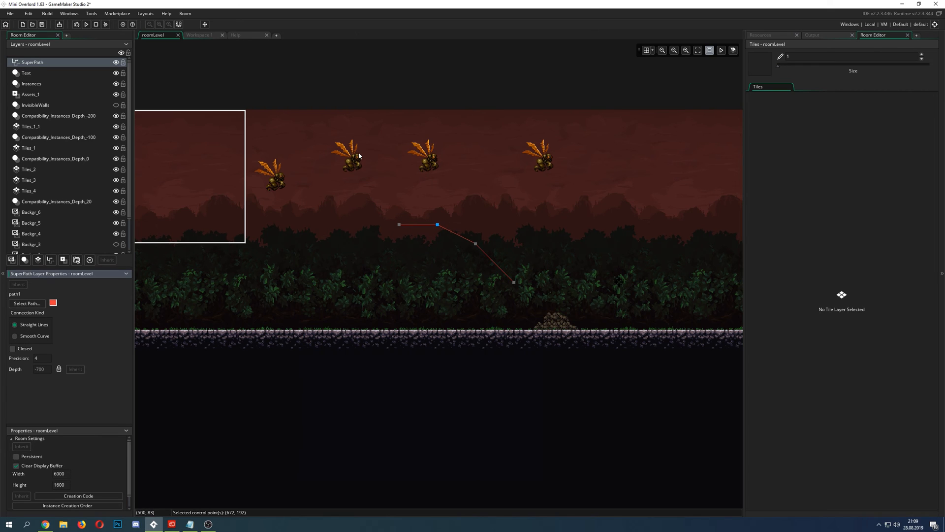
mouse_move(487, 146)
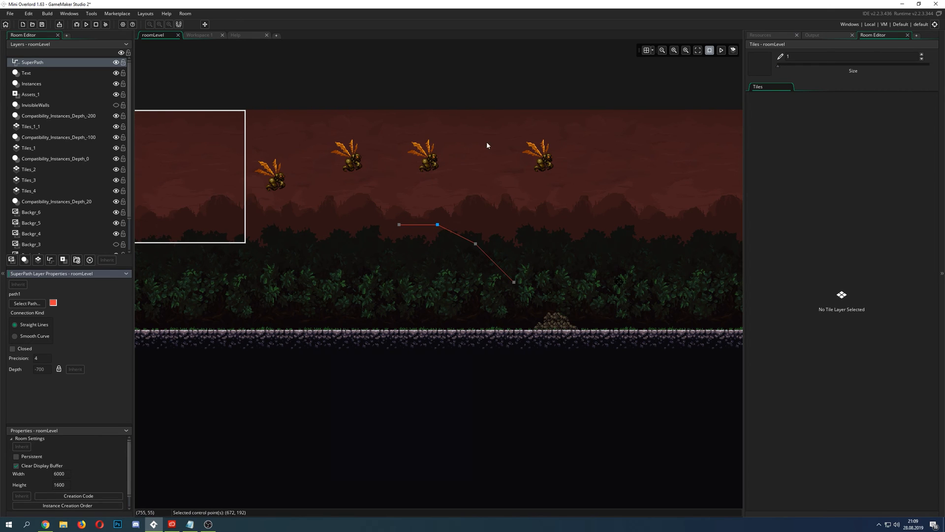
mouse_move(393, 229)
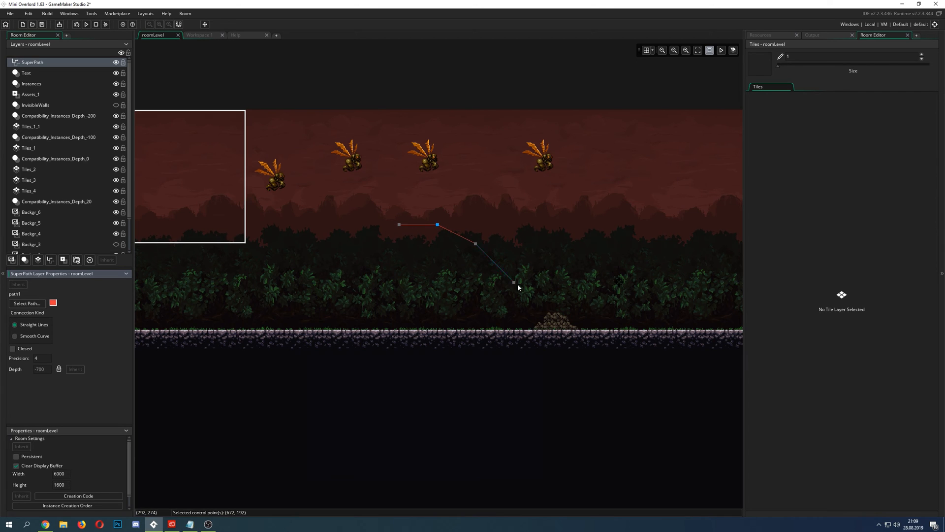
mouse_move(314, 204)
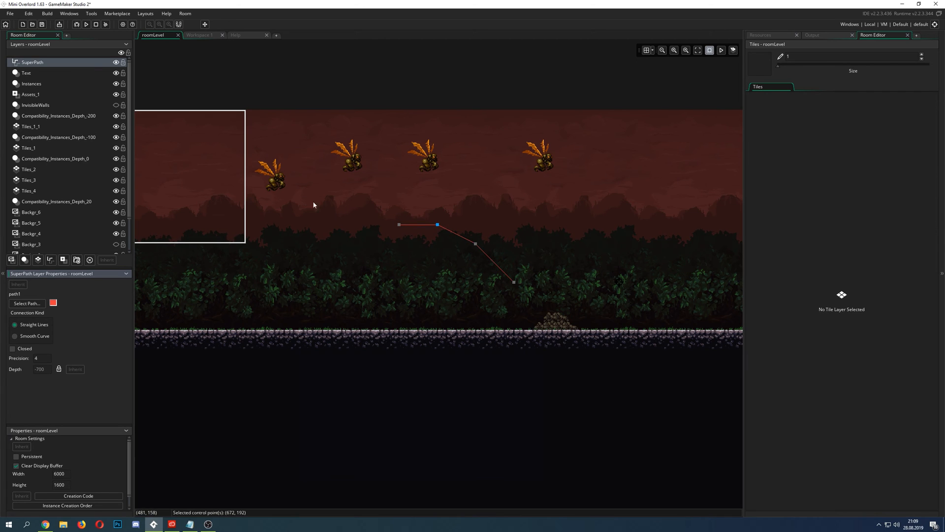
mouse_move(294, 171)
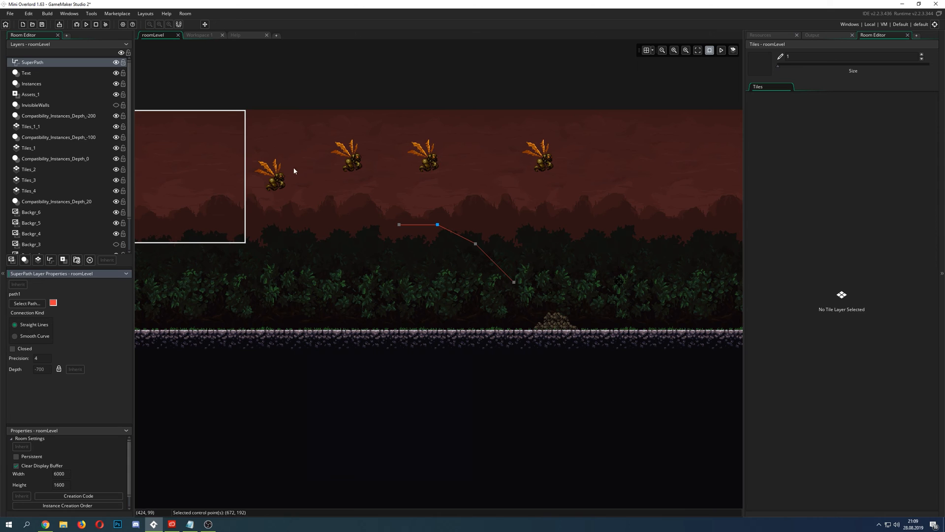
mouse_move(552, 326)
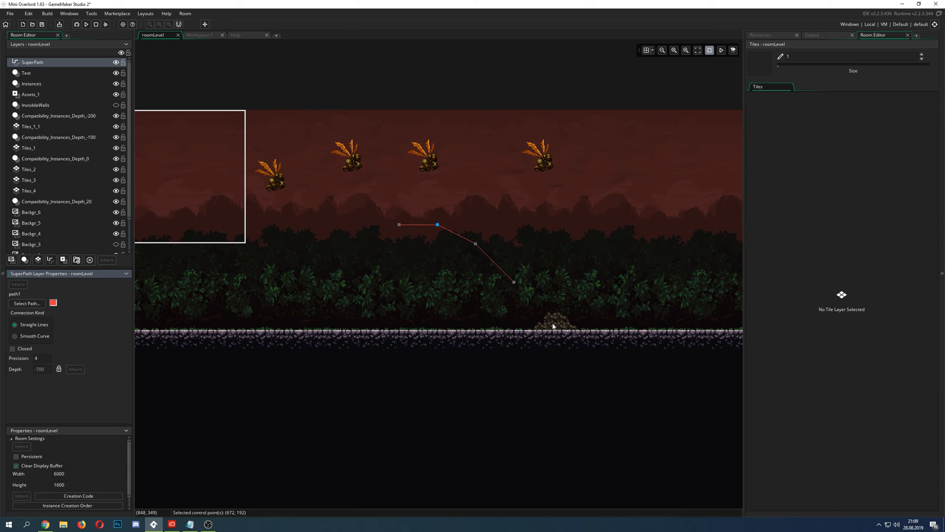
mouse_move(559, 288)
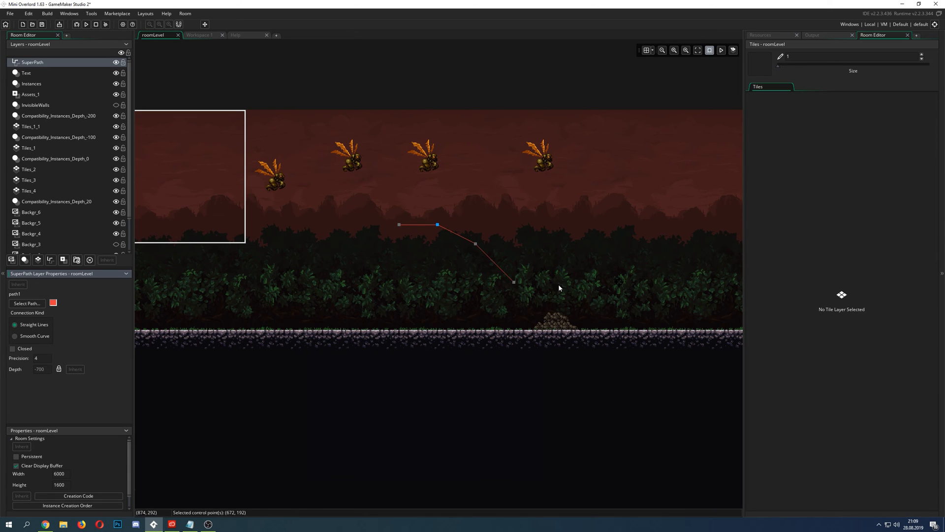
mouse_move(356, 161)
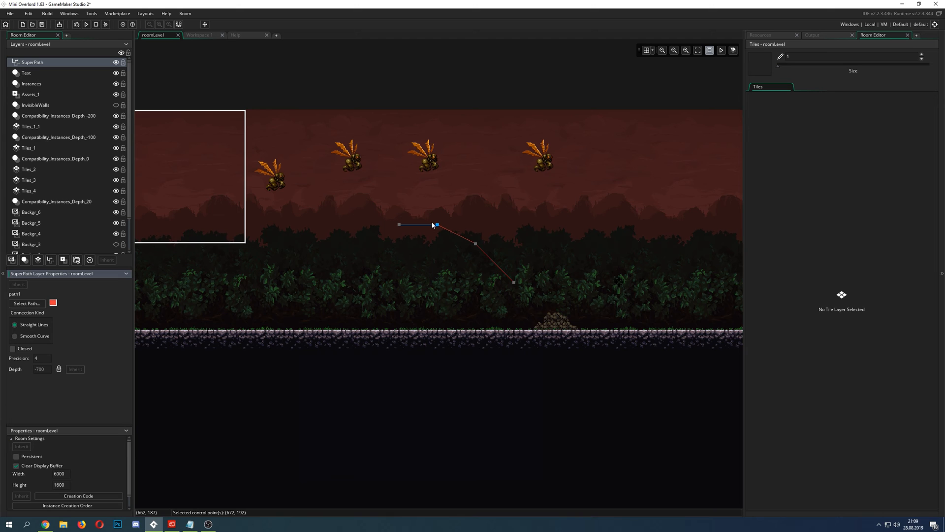
left_click(436, 225)
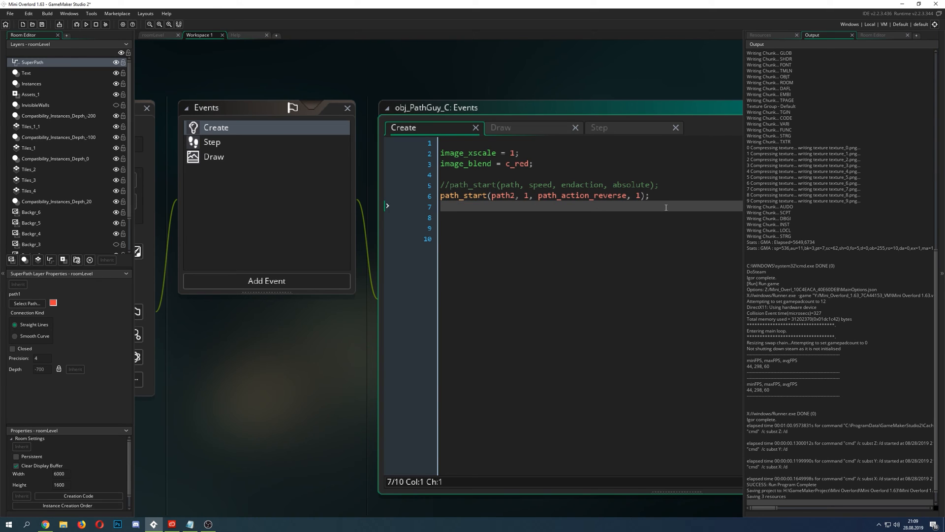
On line 8 of obj_PathGuy_C's Create code, try path_speed and path_position, then settle on path_scale
type("path_speed")
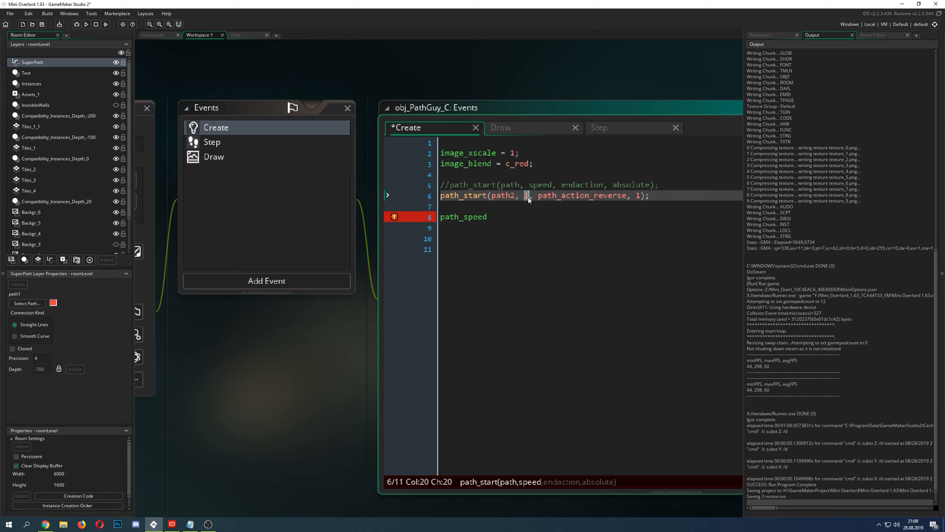
mouse_move(325, 363)
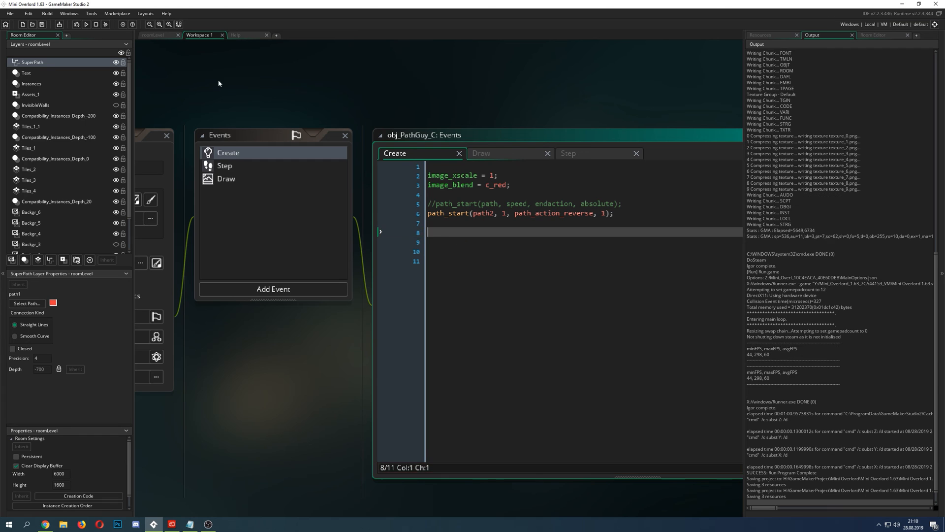
left_click(153, 34)
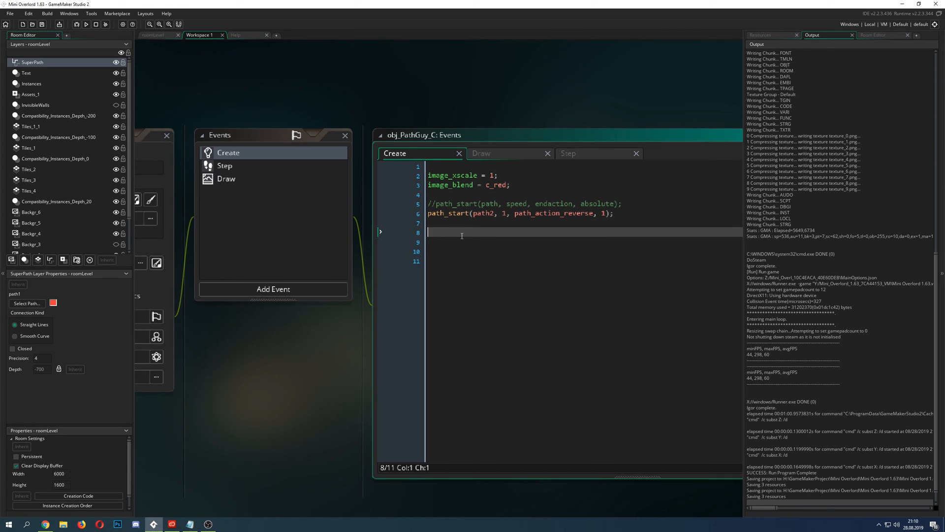
type("path_position 0 ;")
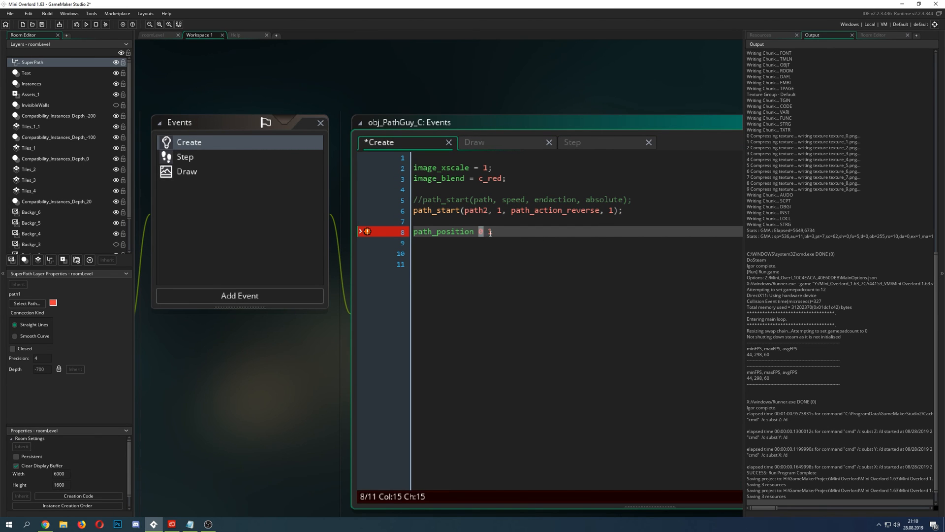
type("0")
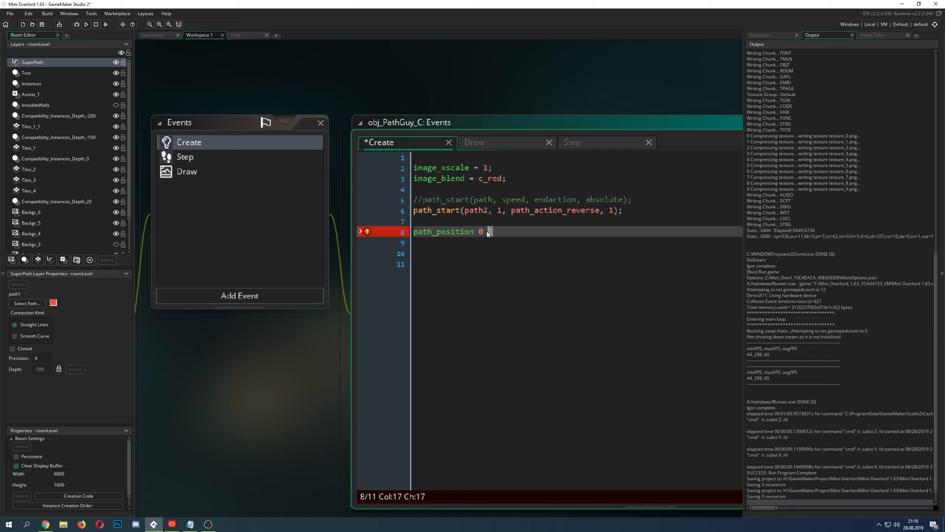
type("1")
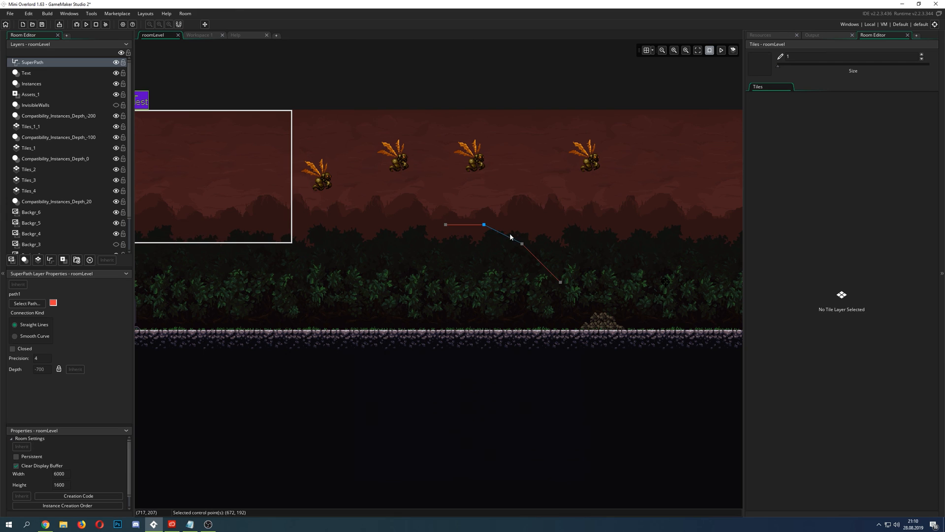
mouse_move(513, 242)
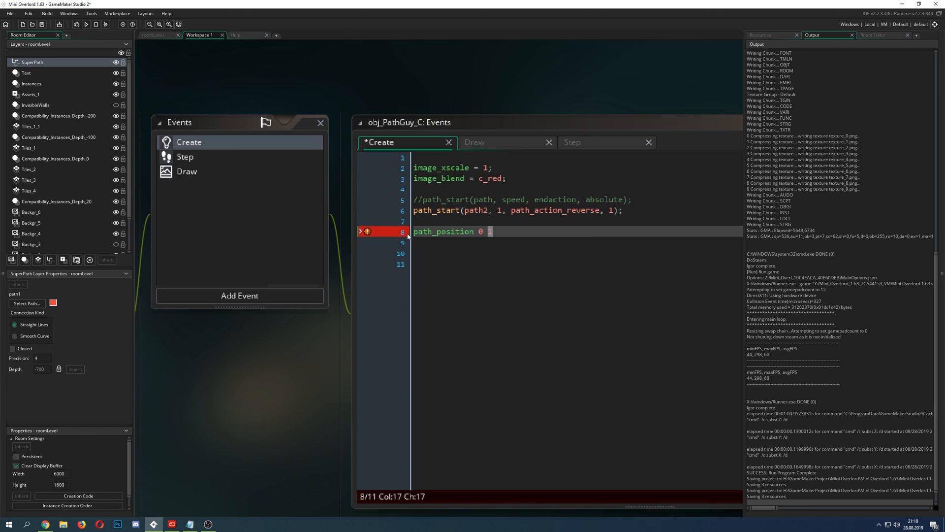
type("1")
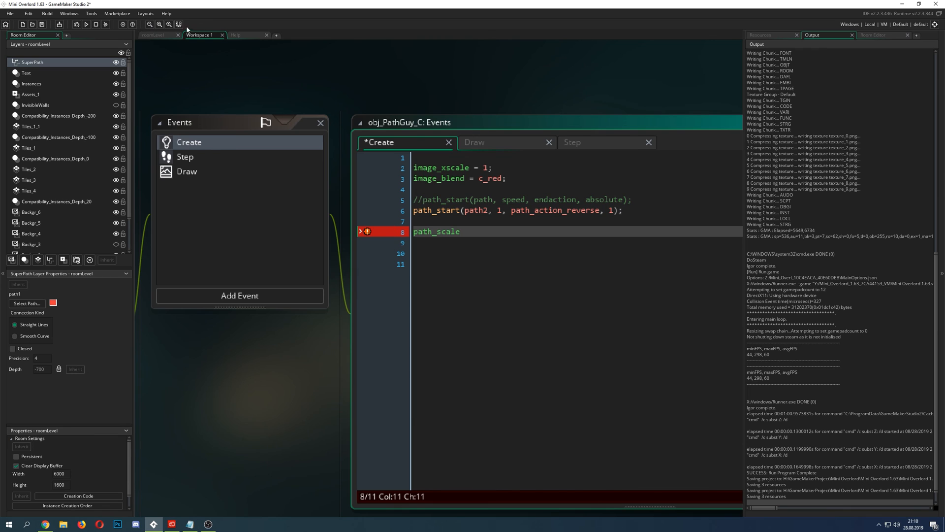
left_click(157, 34)
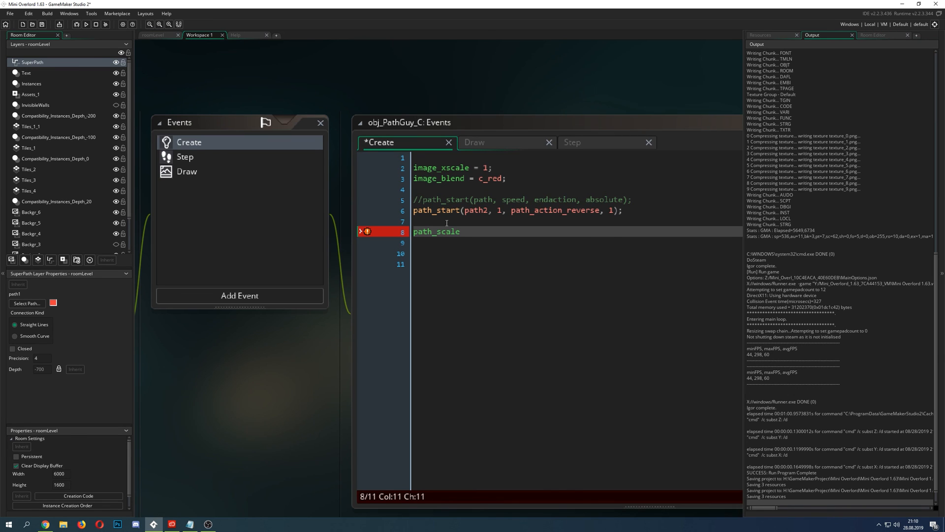
mouse_move(668, 222)
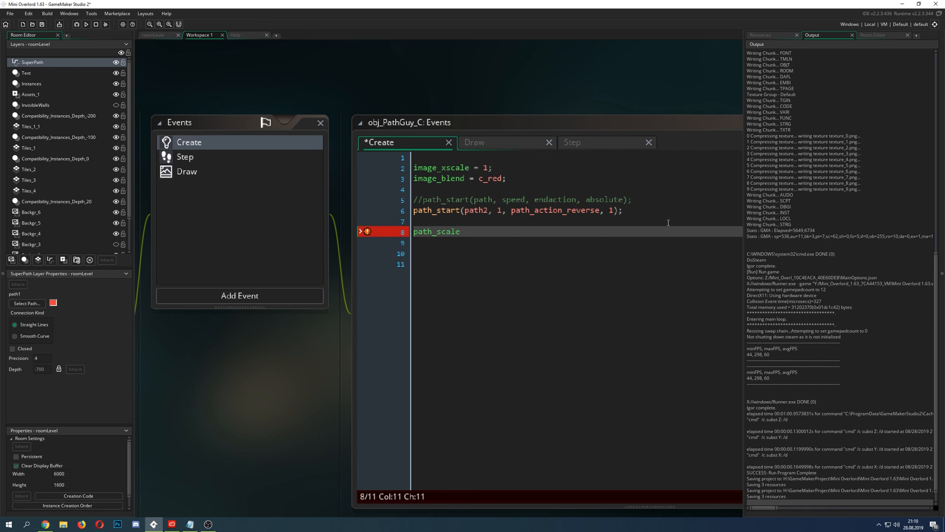
double_click(435, 231)
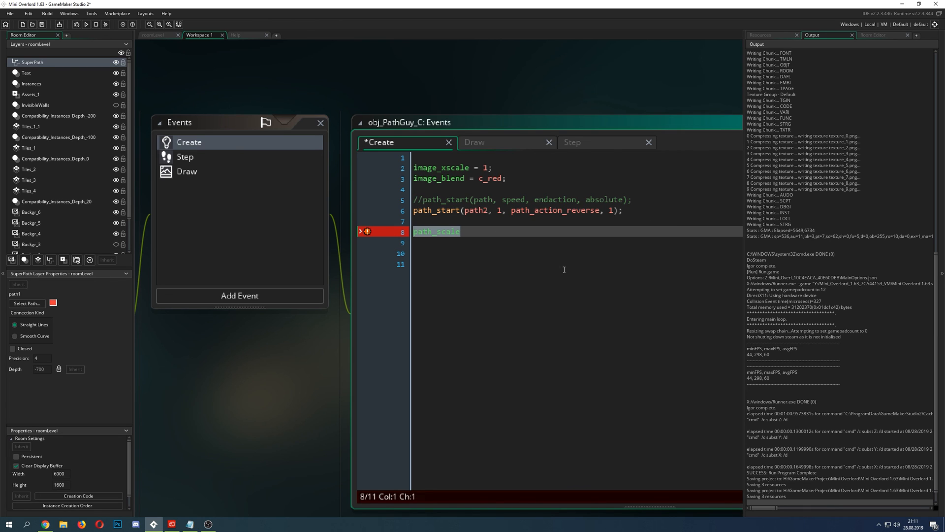